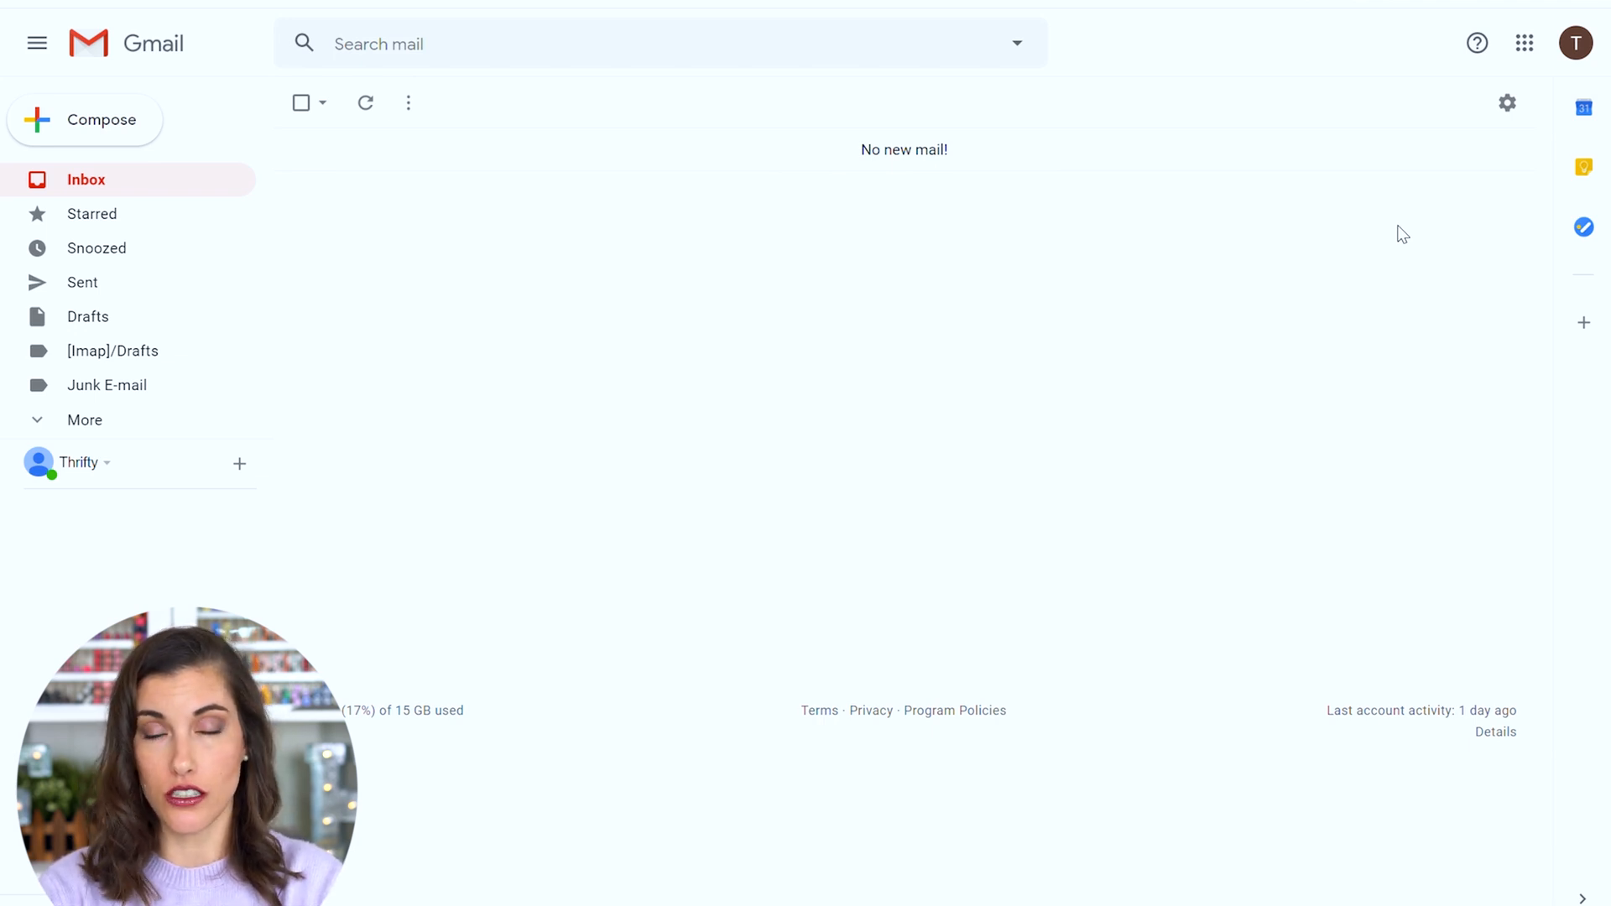
mouse_move(1525, 139)
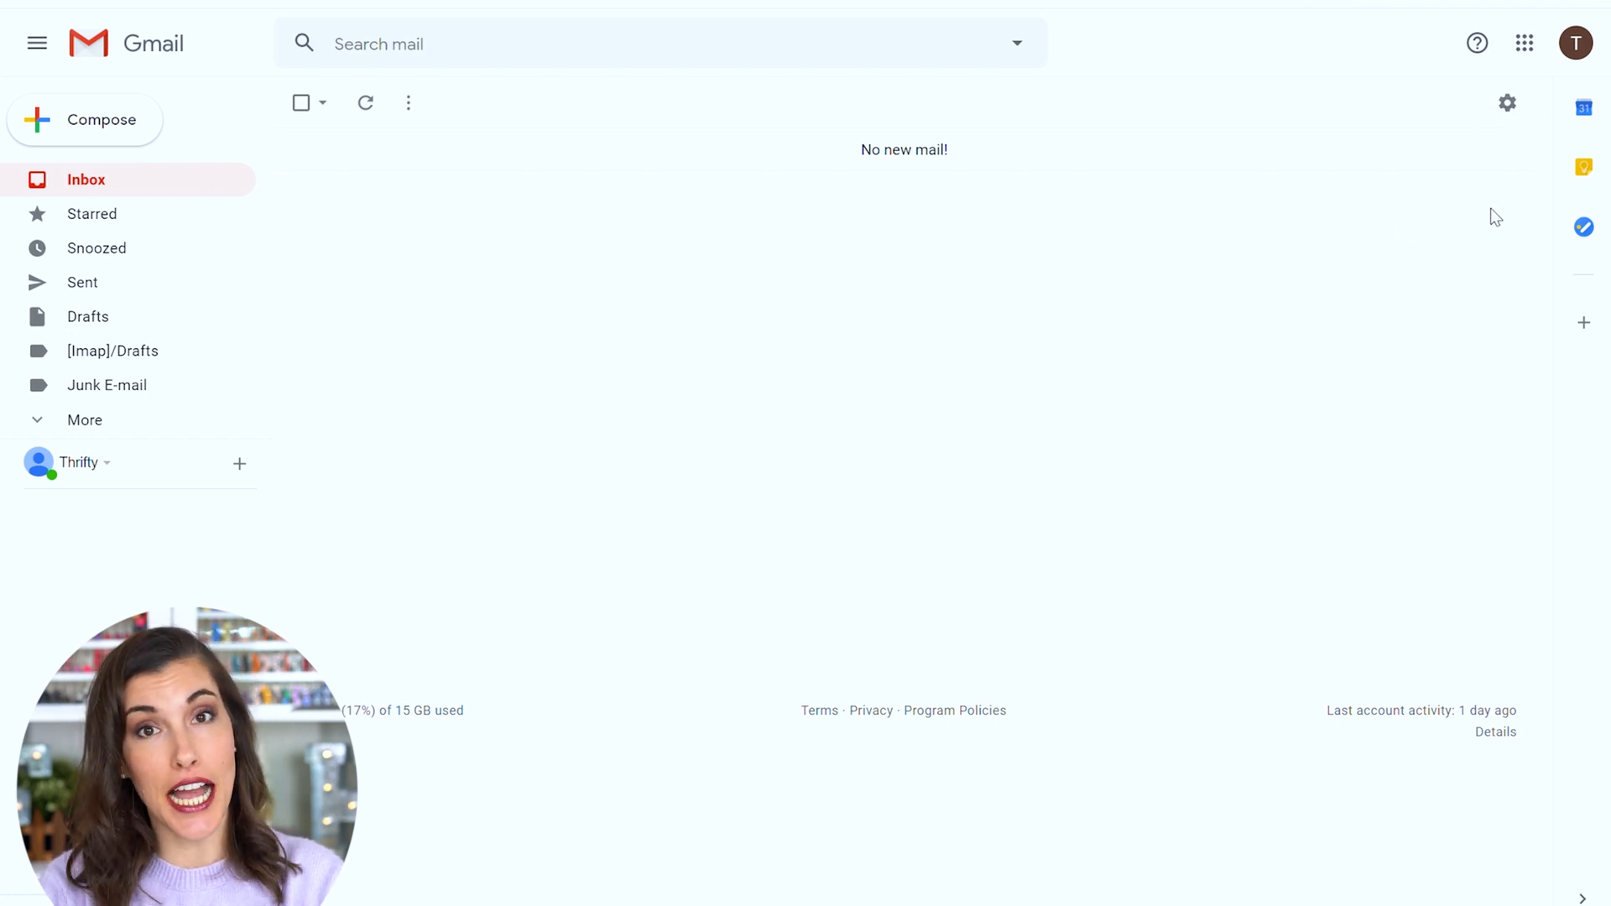
Enable Templates on Gmail's Advanced settings tab and save the changes
click(1508, 102)
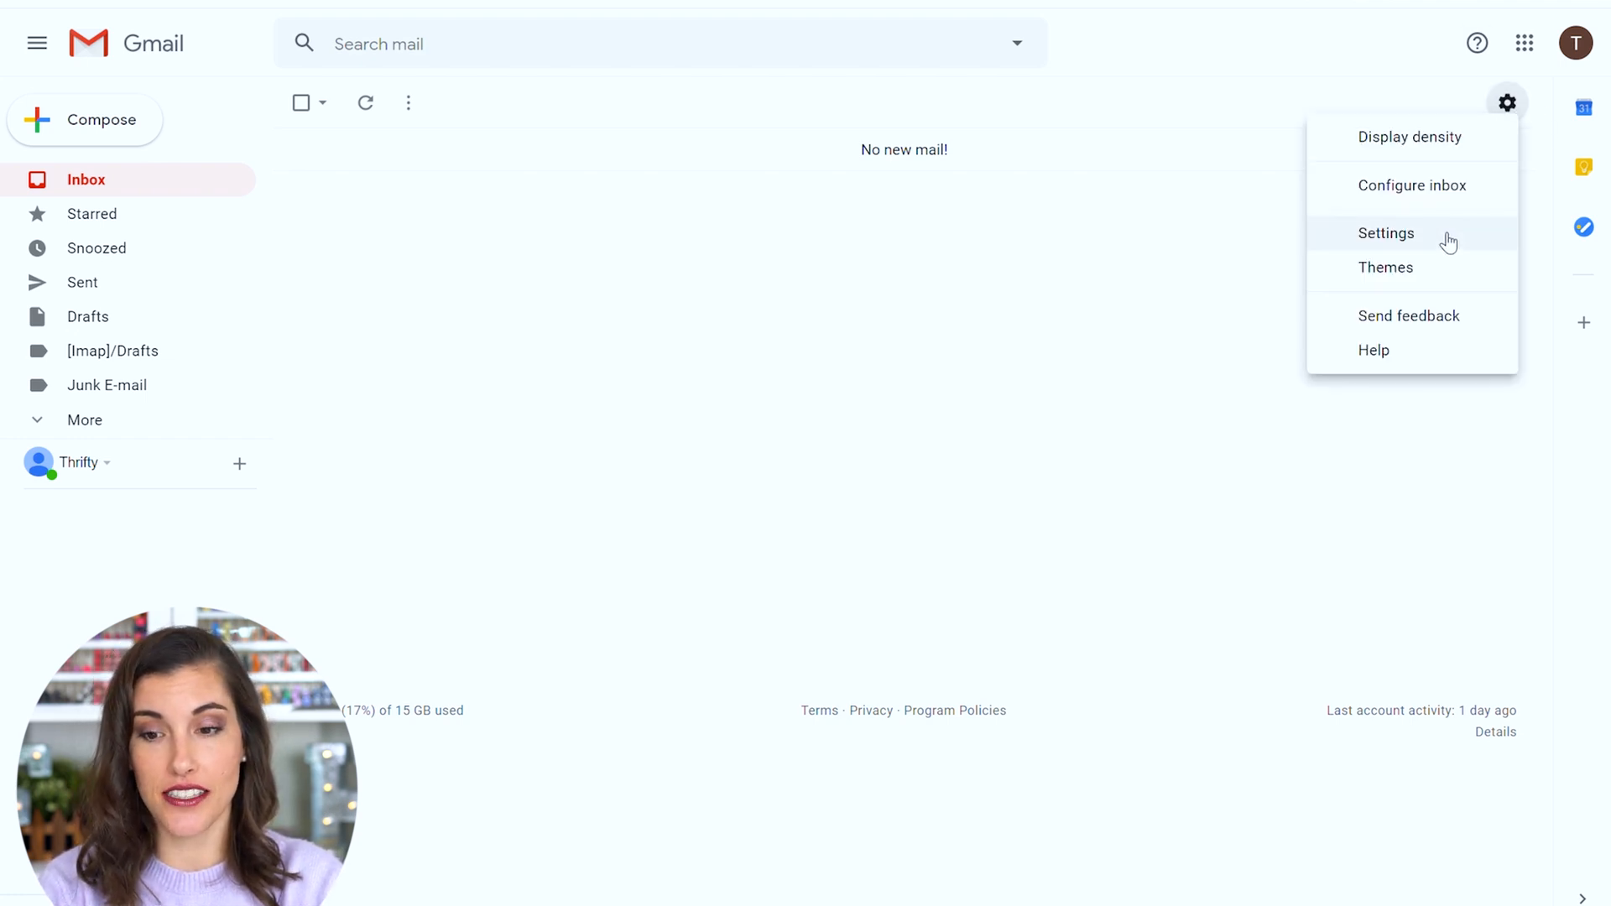
click(1385, 232)
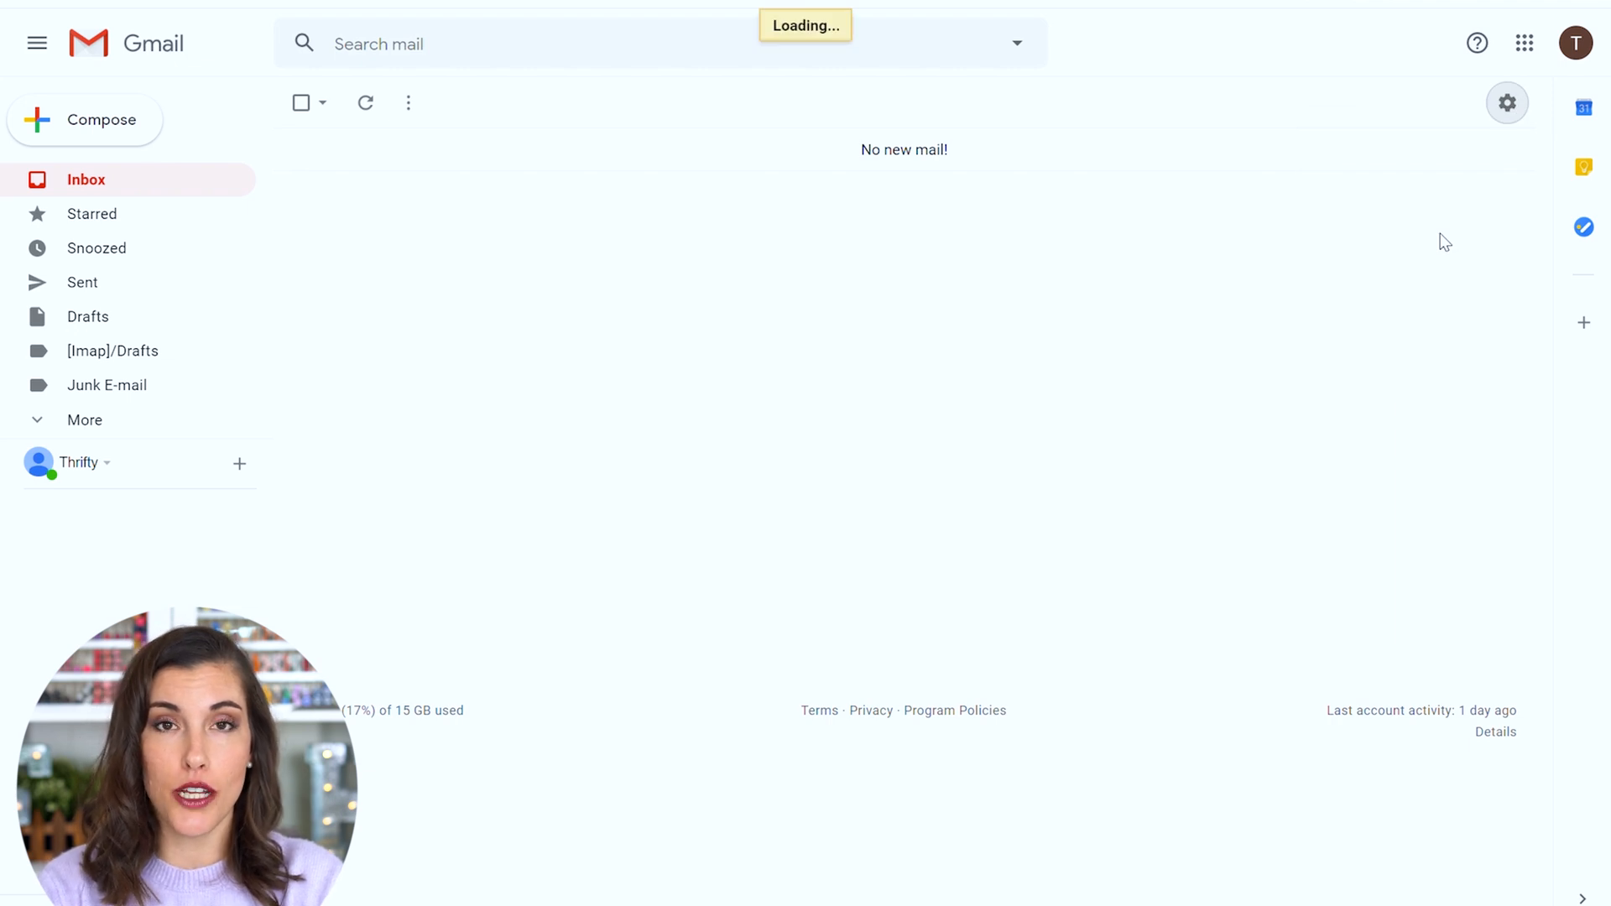
click(1507, 102)
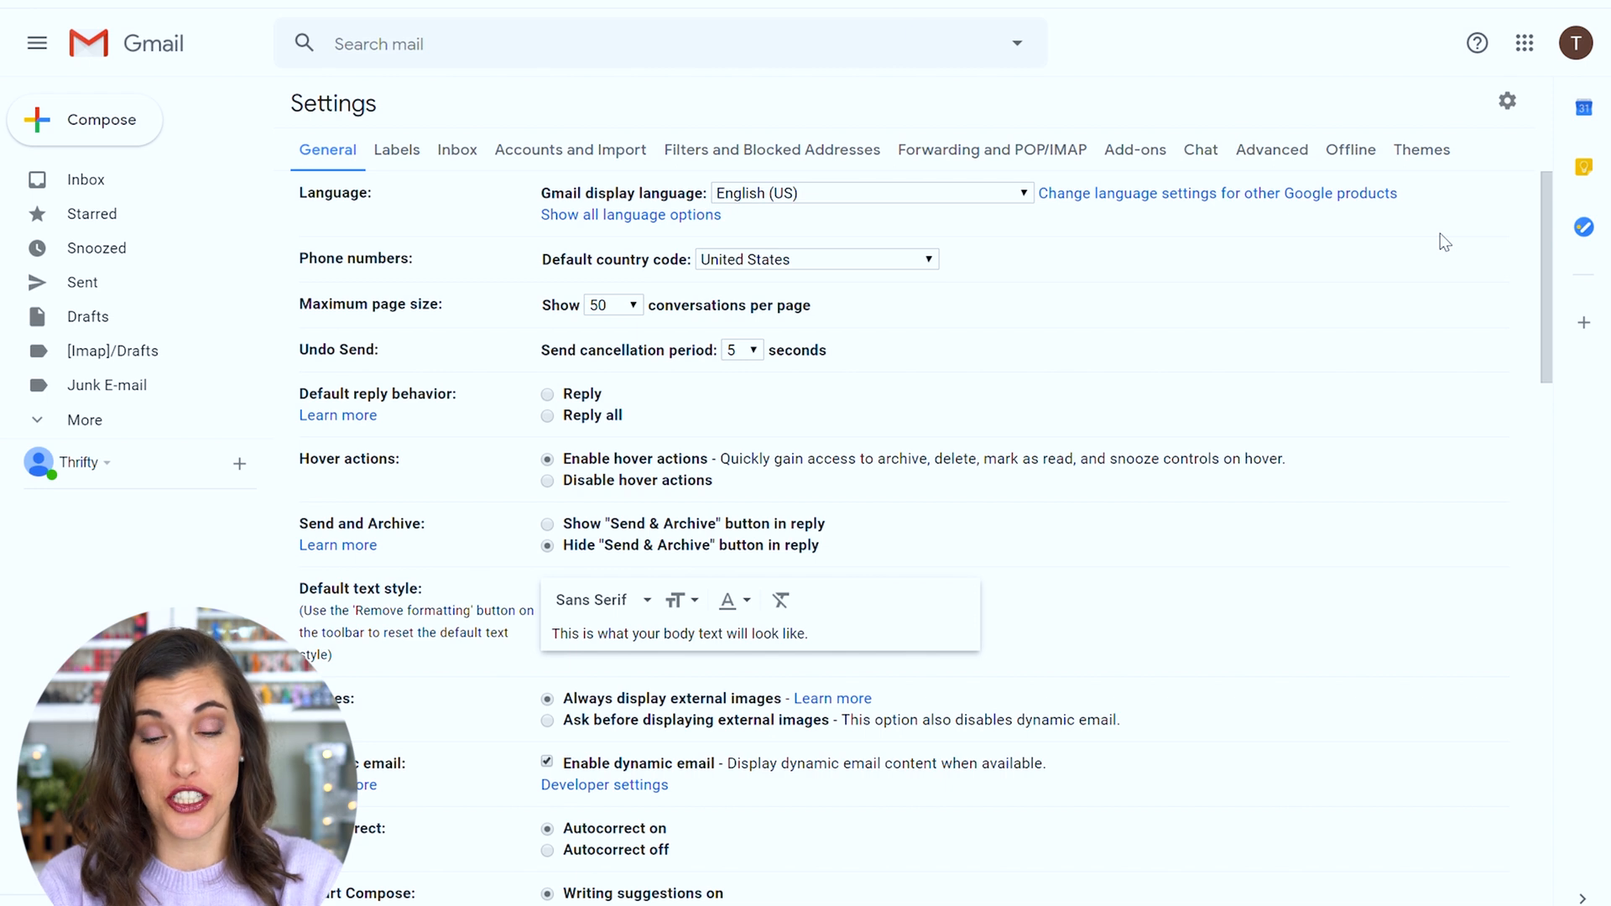
mouse_move(1282, 156)
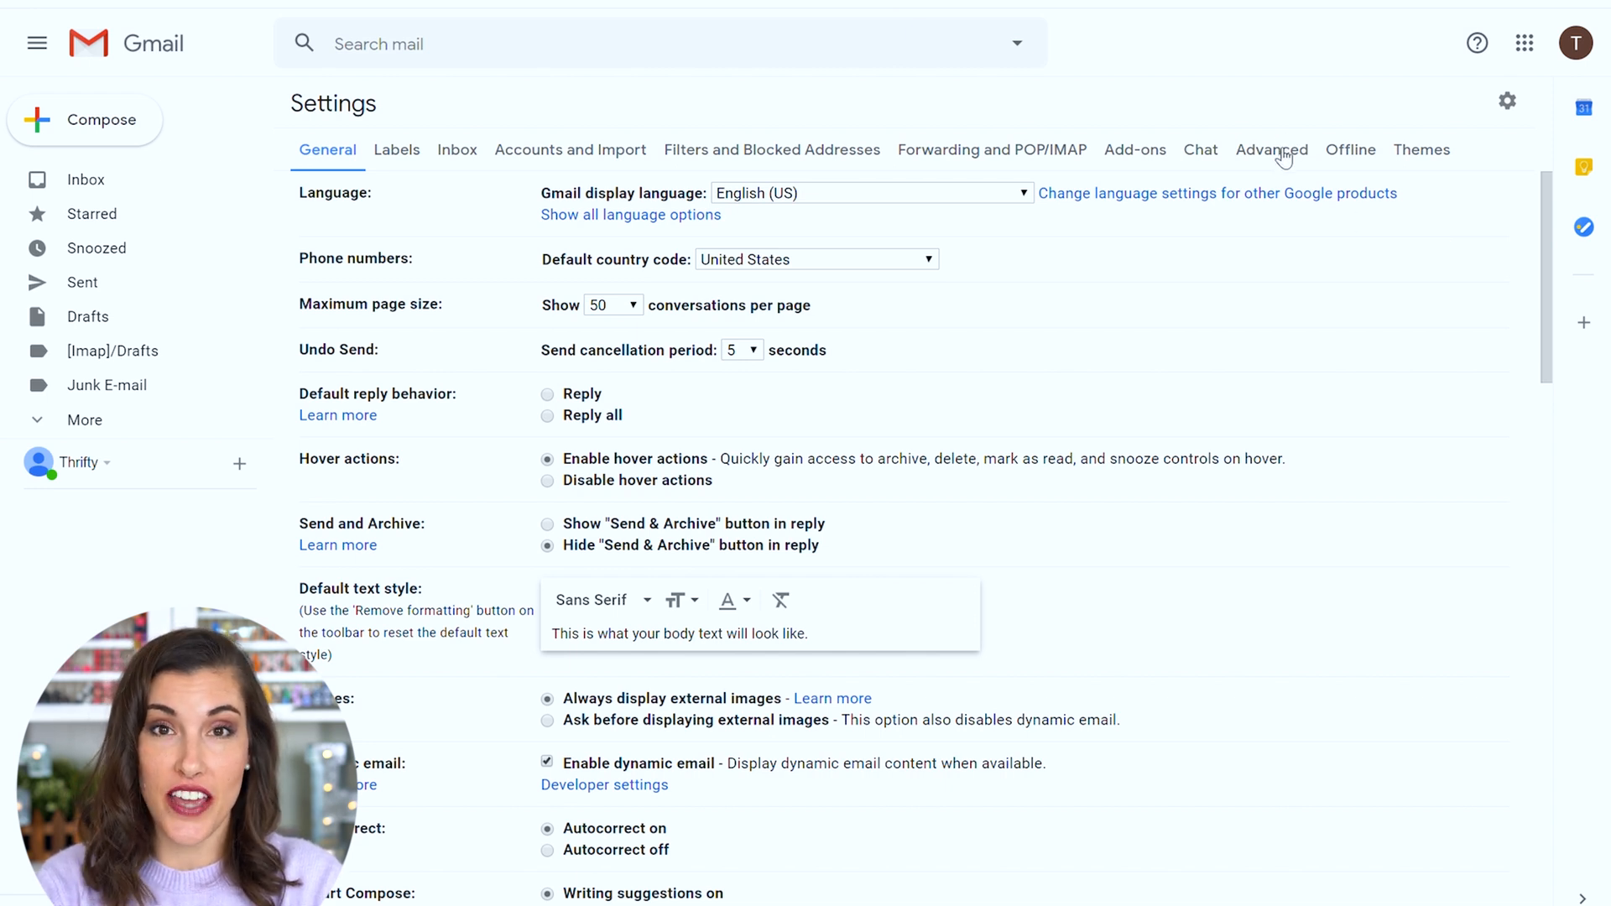
click(1272, 149)
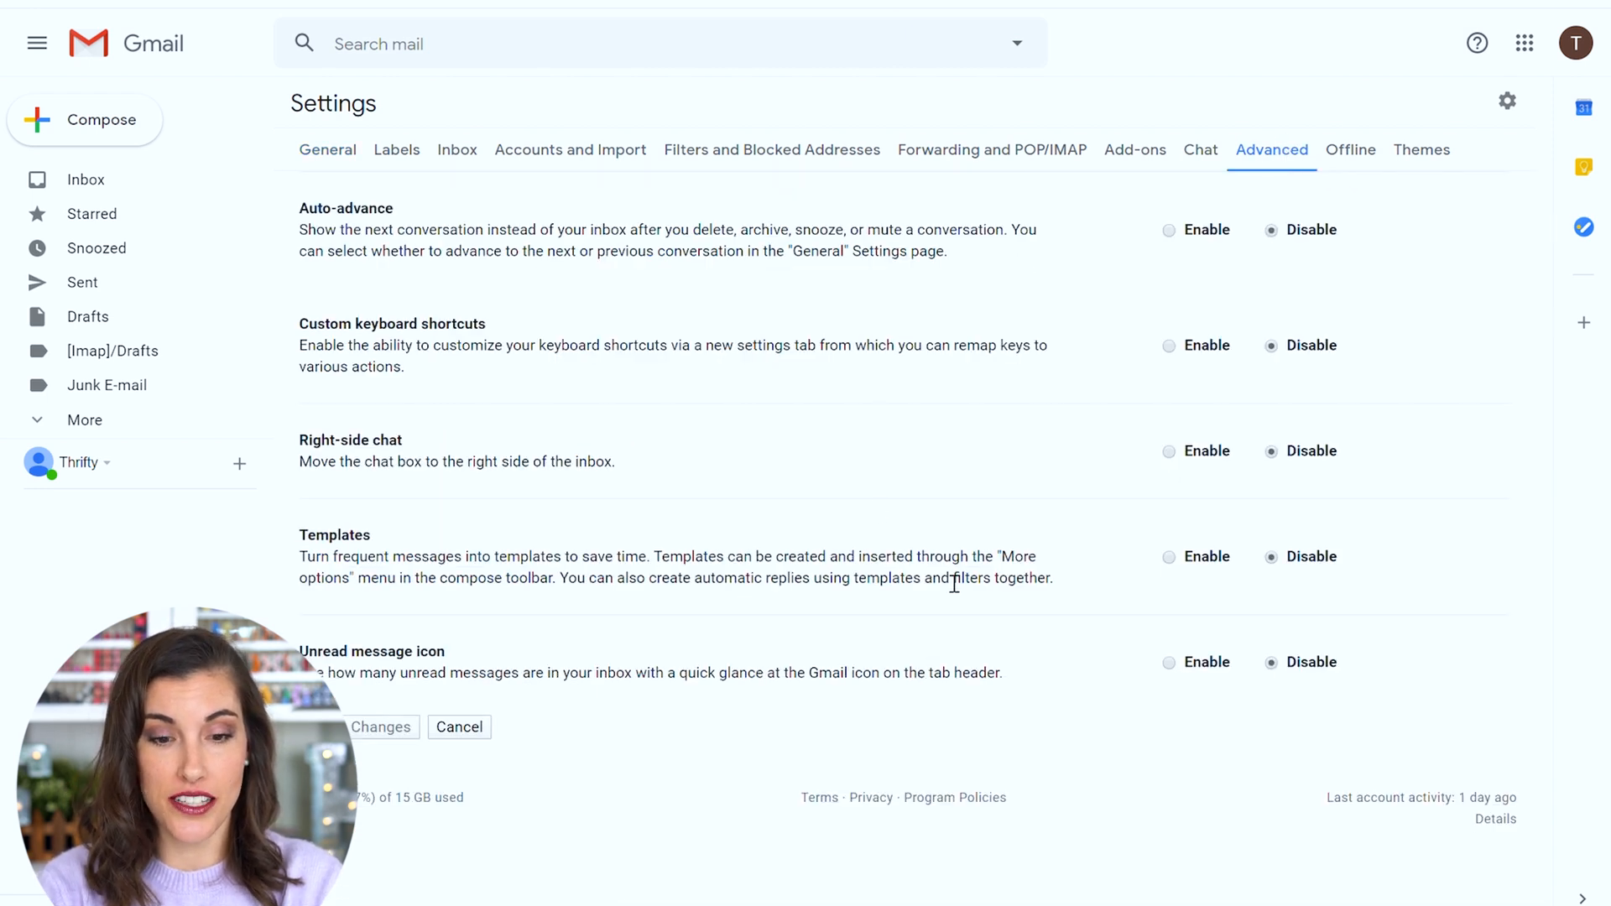
mouse_move(1254, 517)
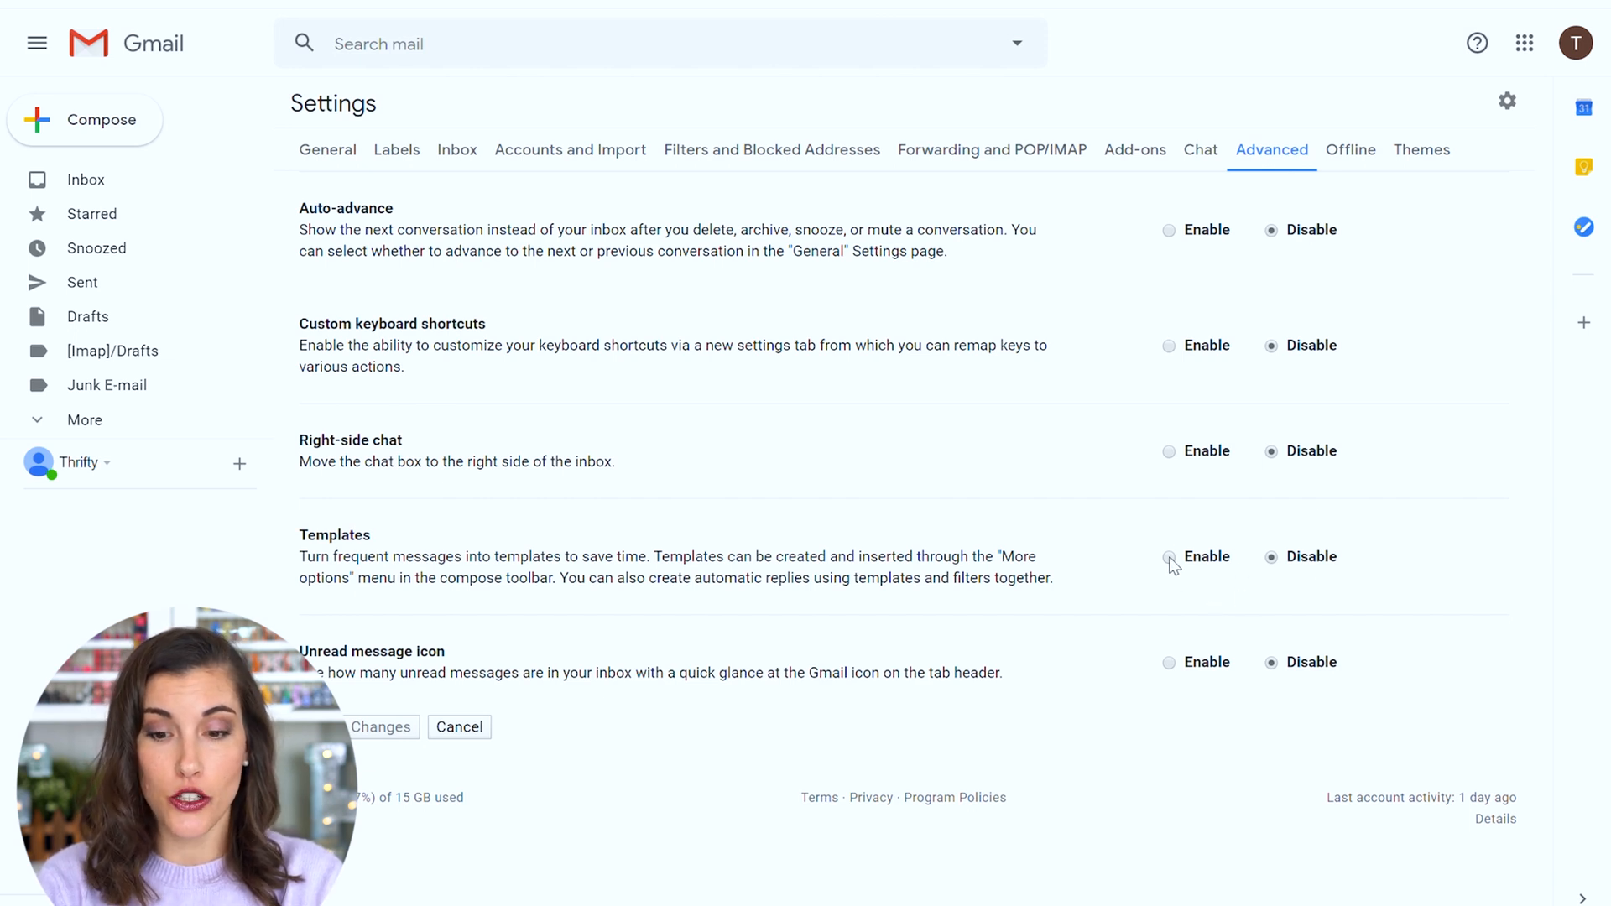
click(1169, 555)
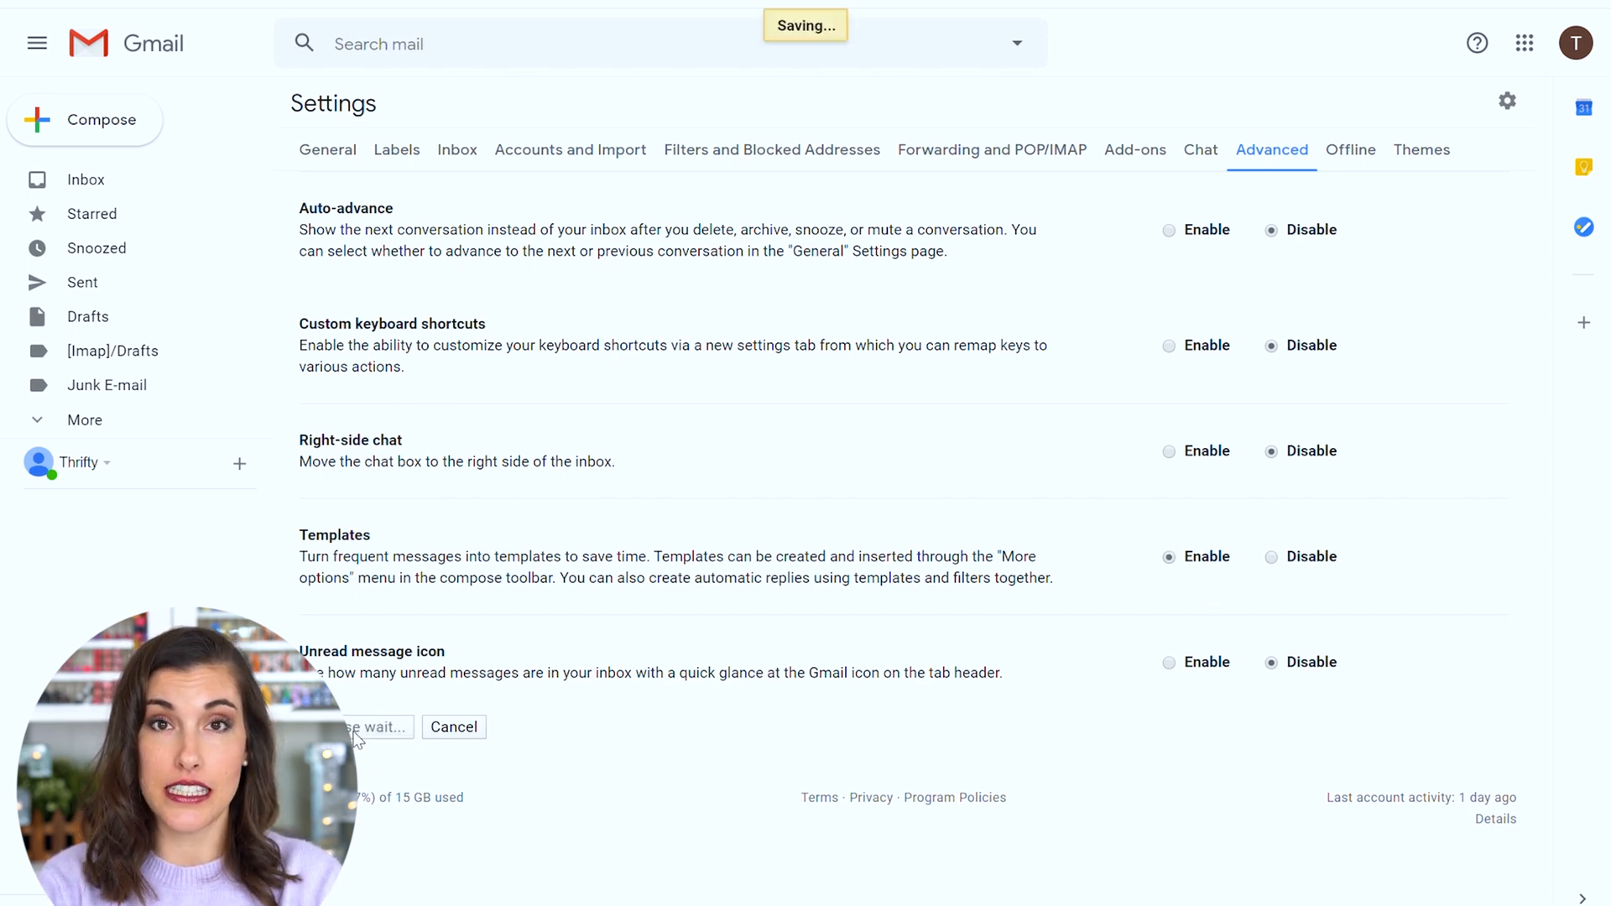
click(372, 727)
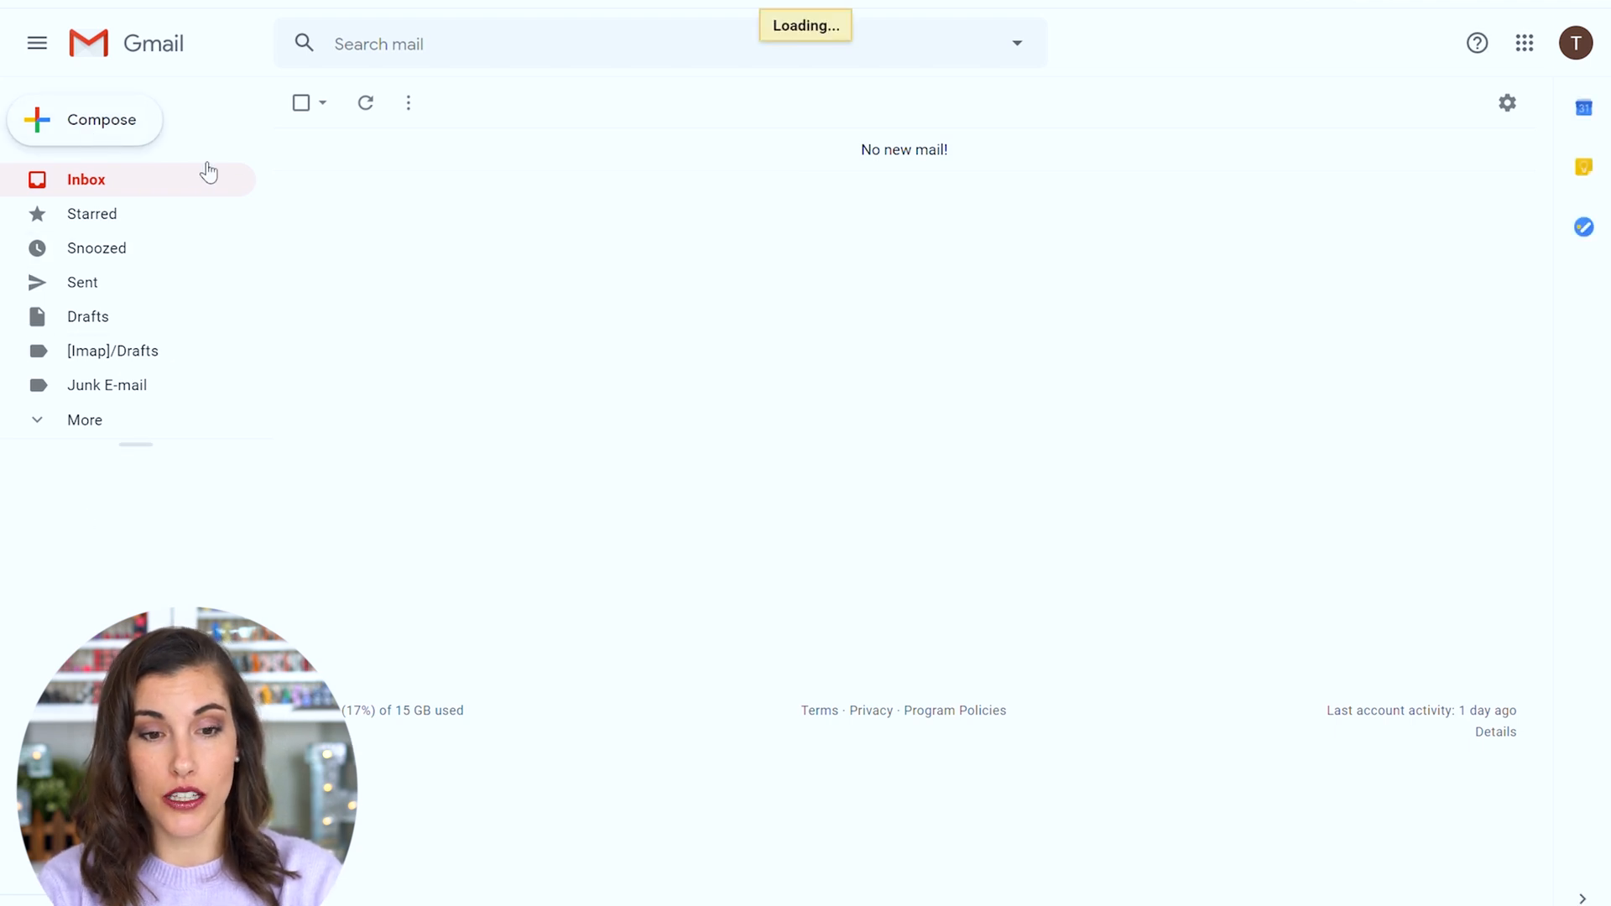
Compose a message with subject 'SBOFUGJLKFJGO', greeting 'Hey' and body 'DOIUREJIOD'
click(84, 119)
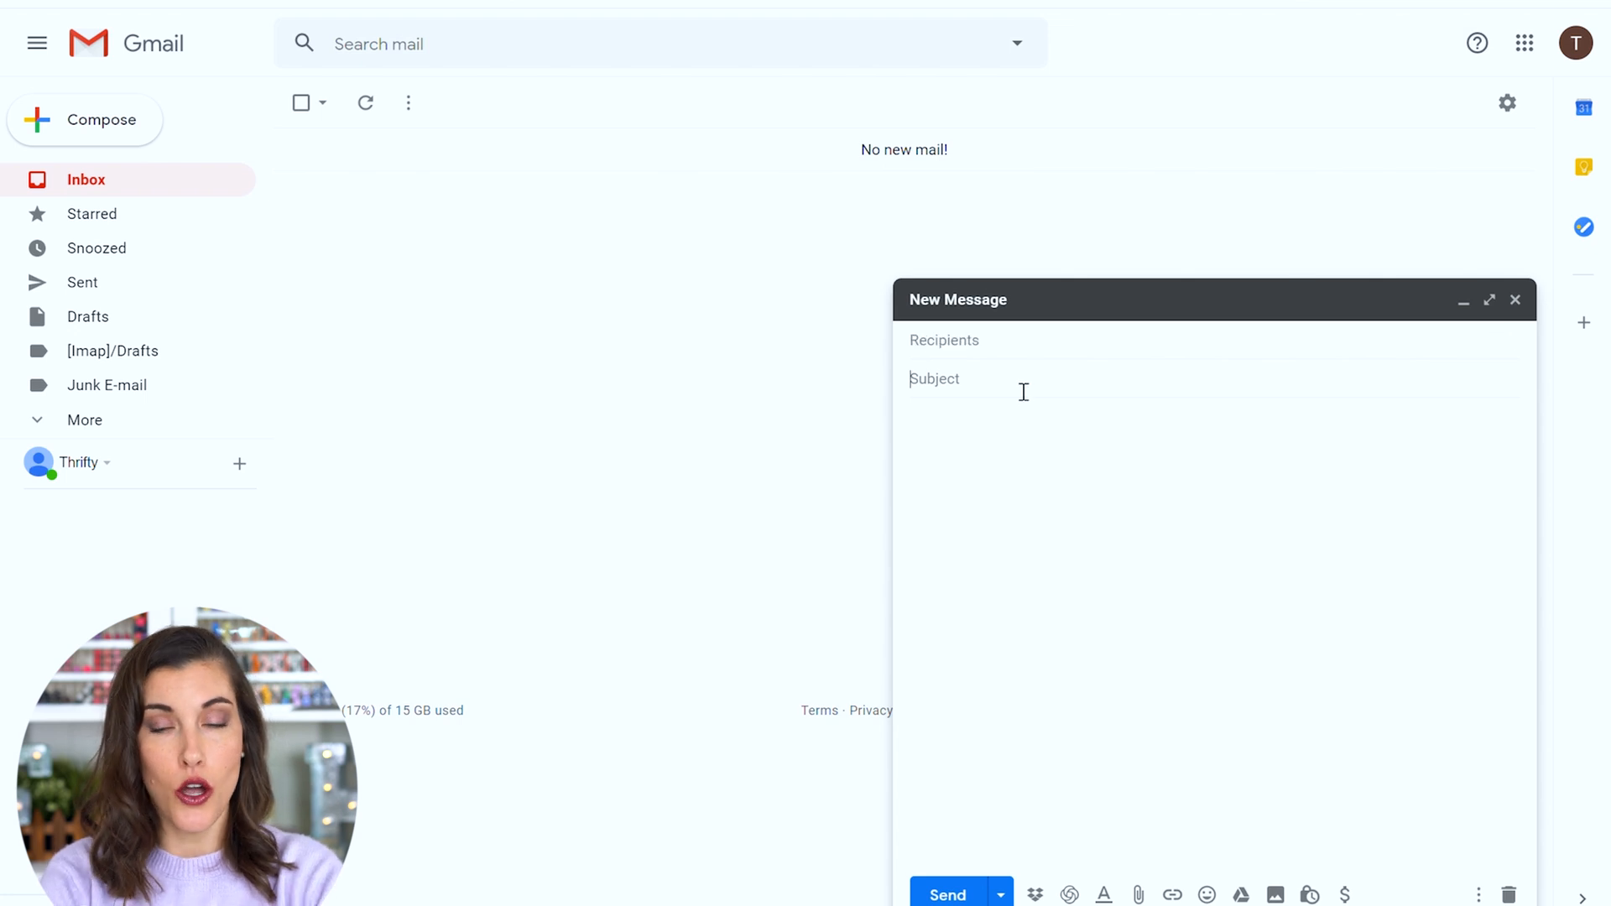
text(SBOFUGJLKFJGO)
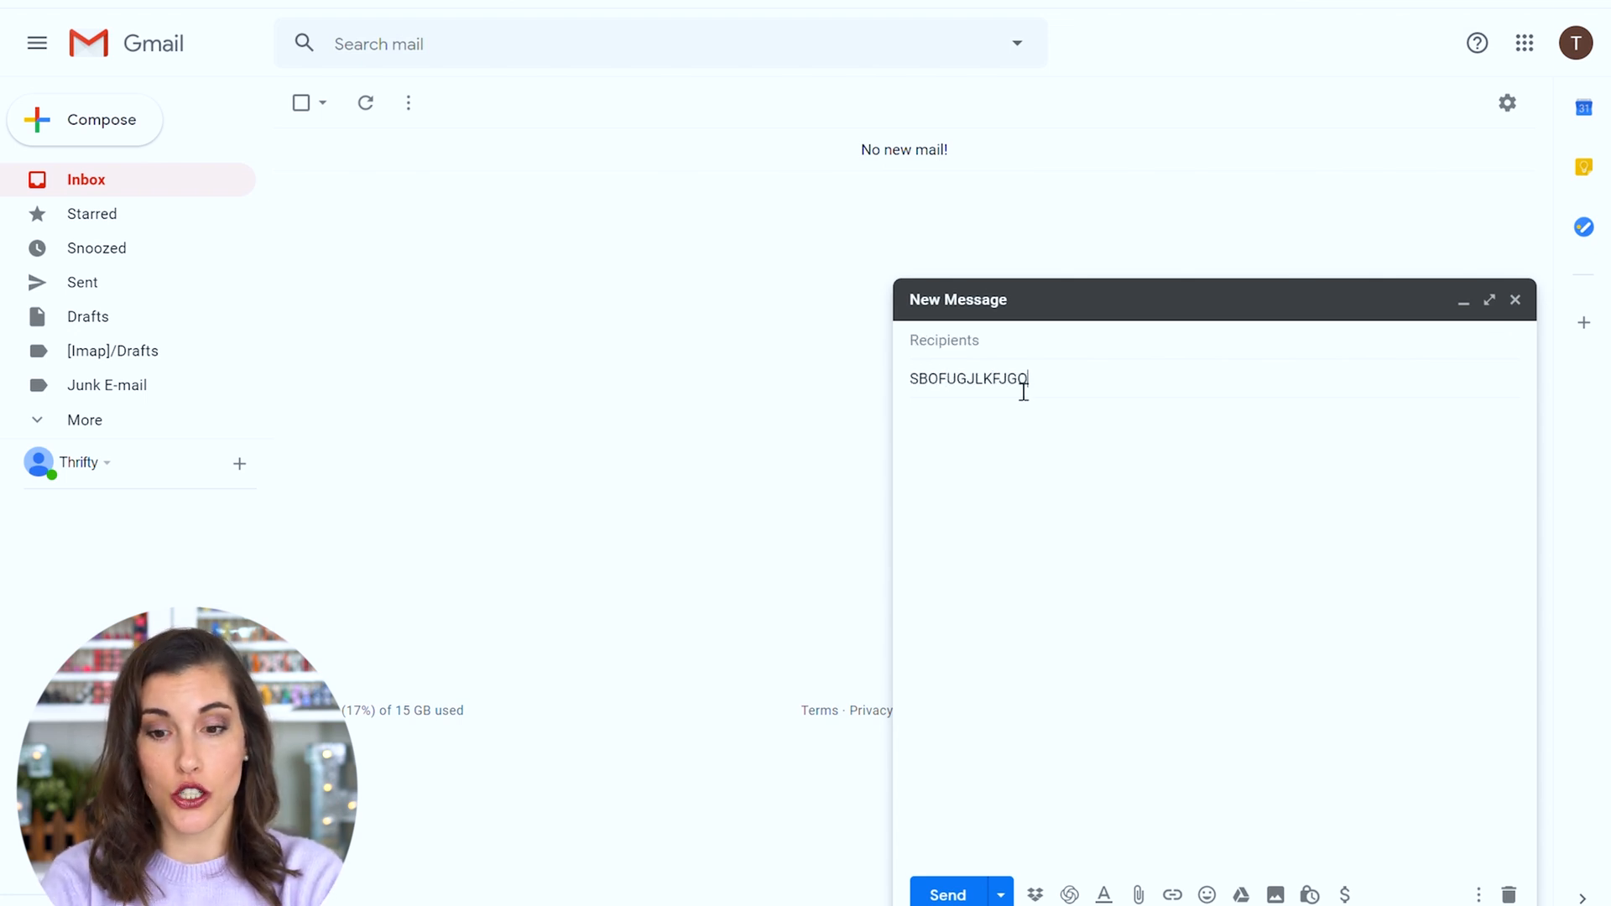
text(Hey)
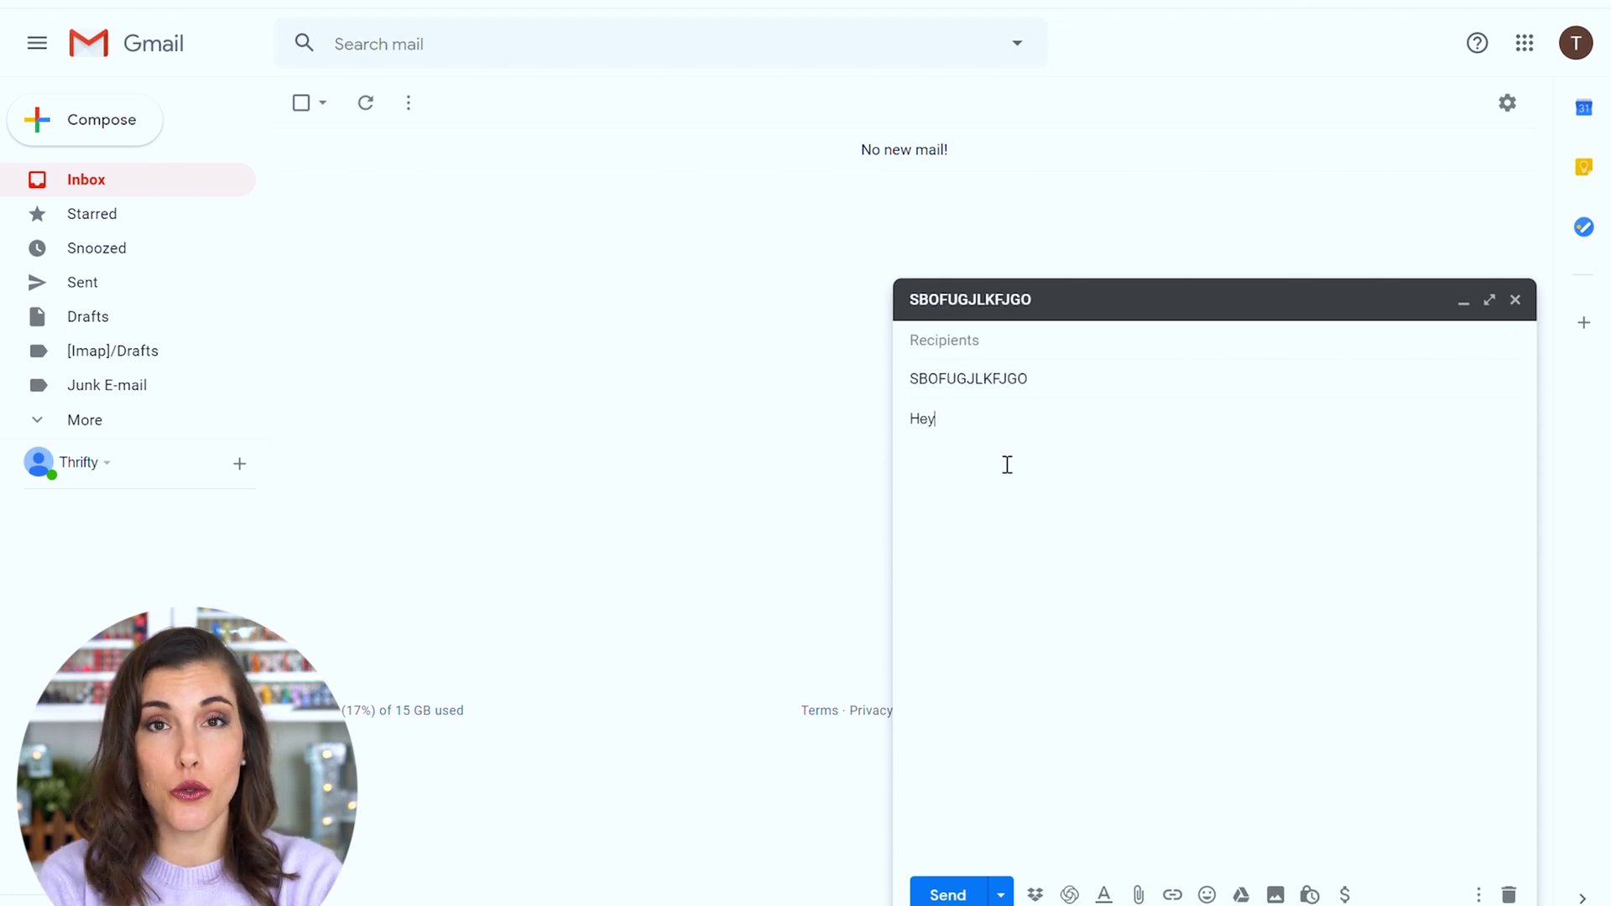
text(DOIUREJIOD)
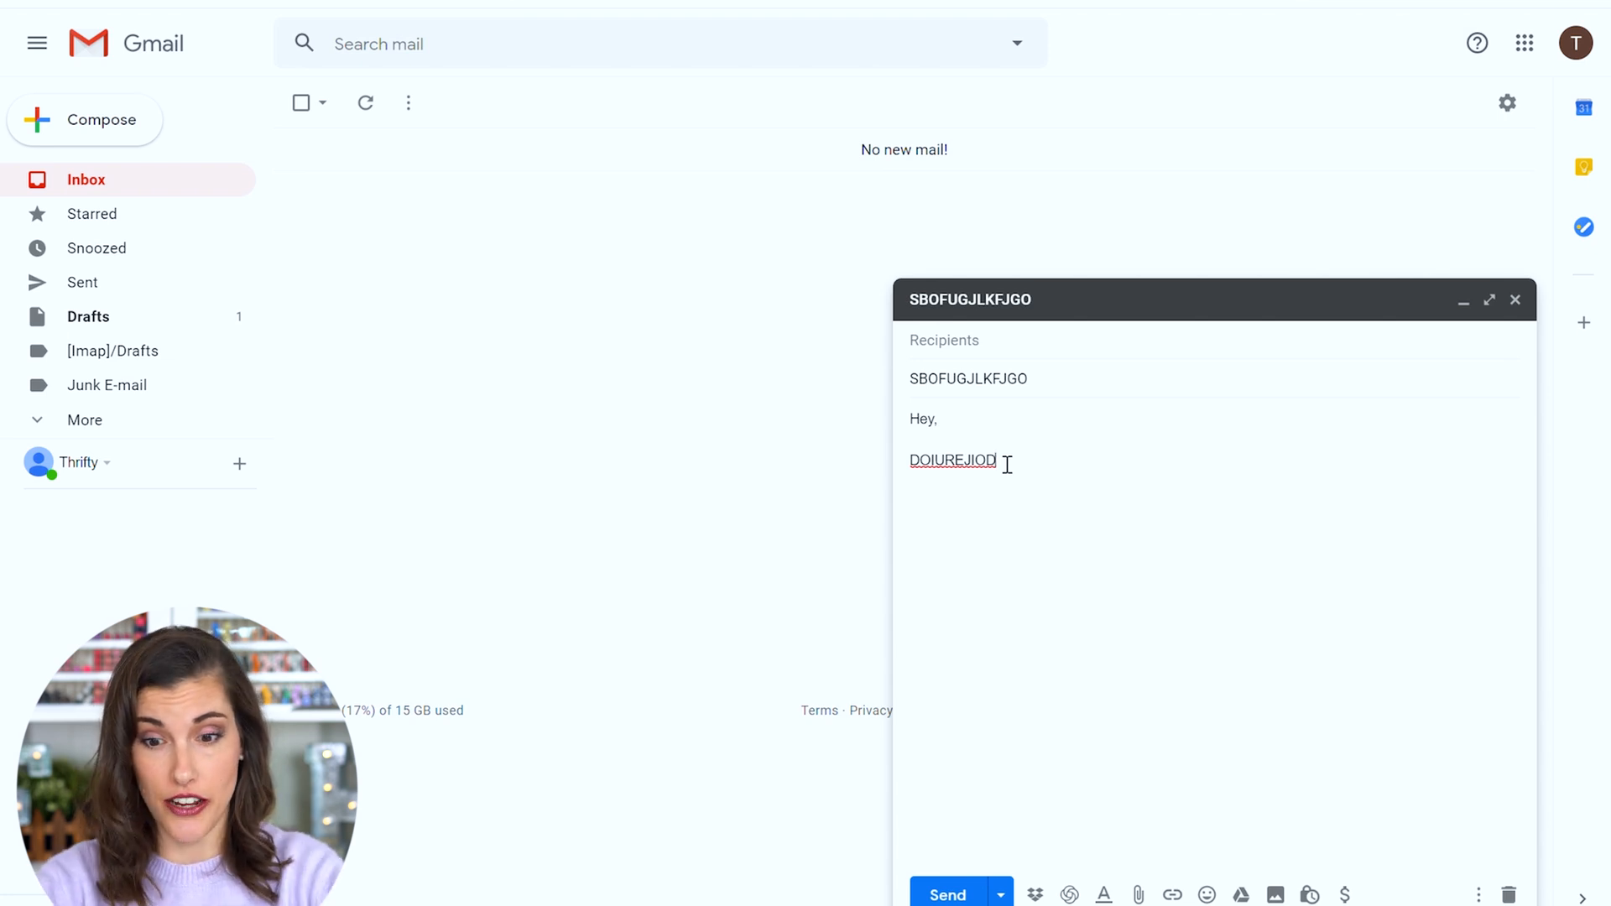
mouse_move(1256, 759)
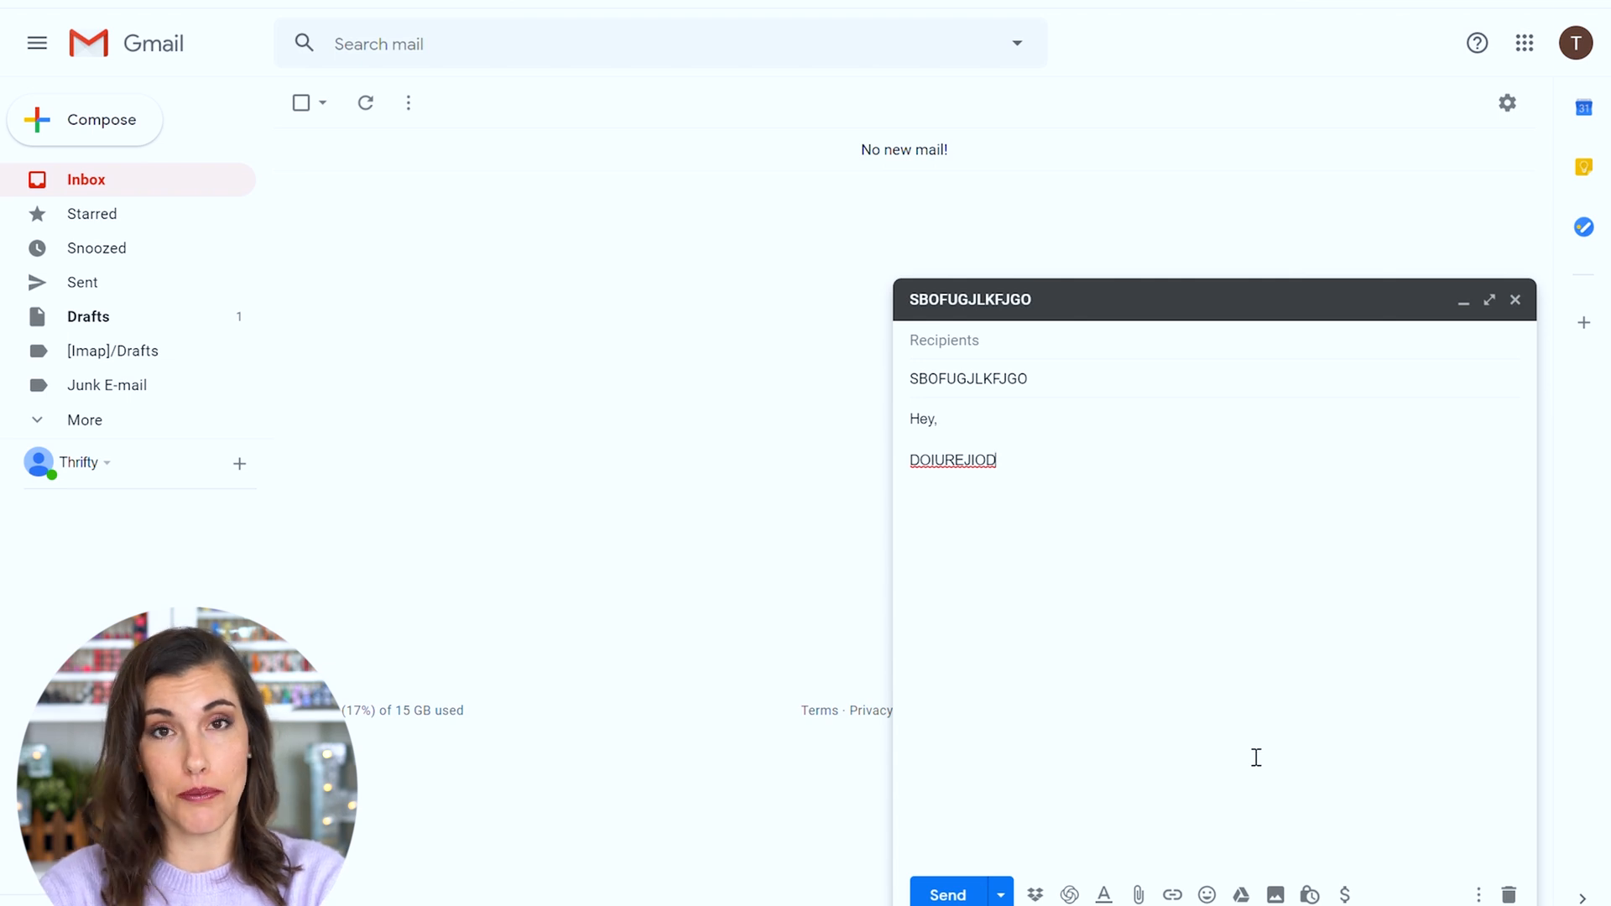
mouse_move(1097, 444)
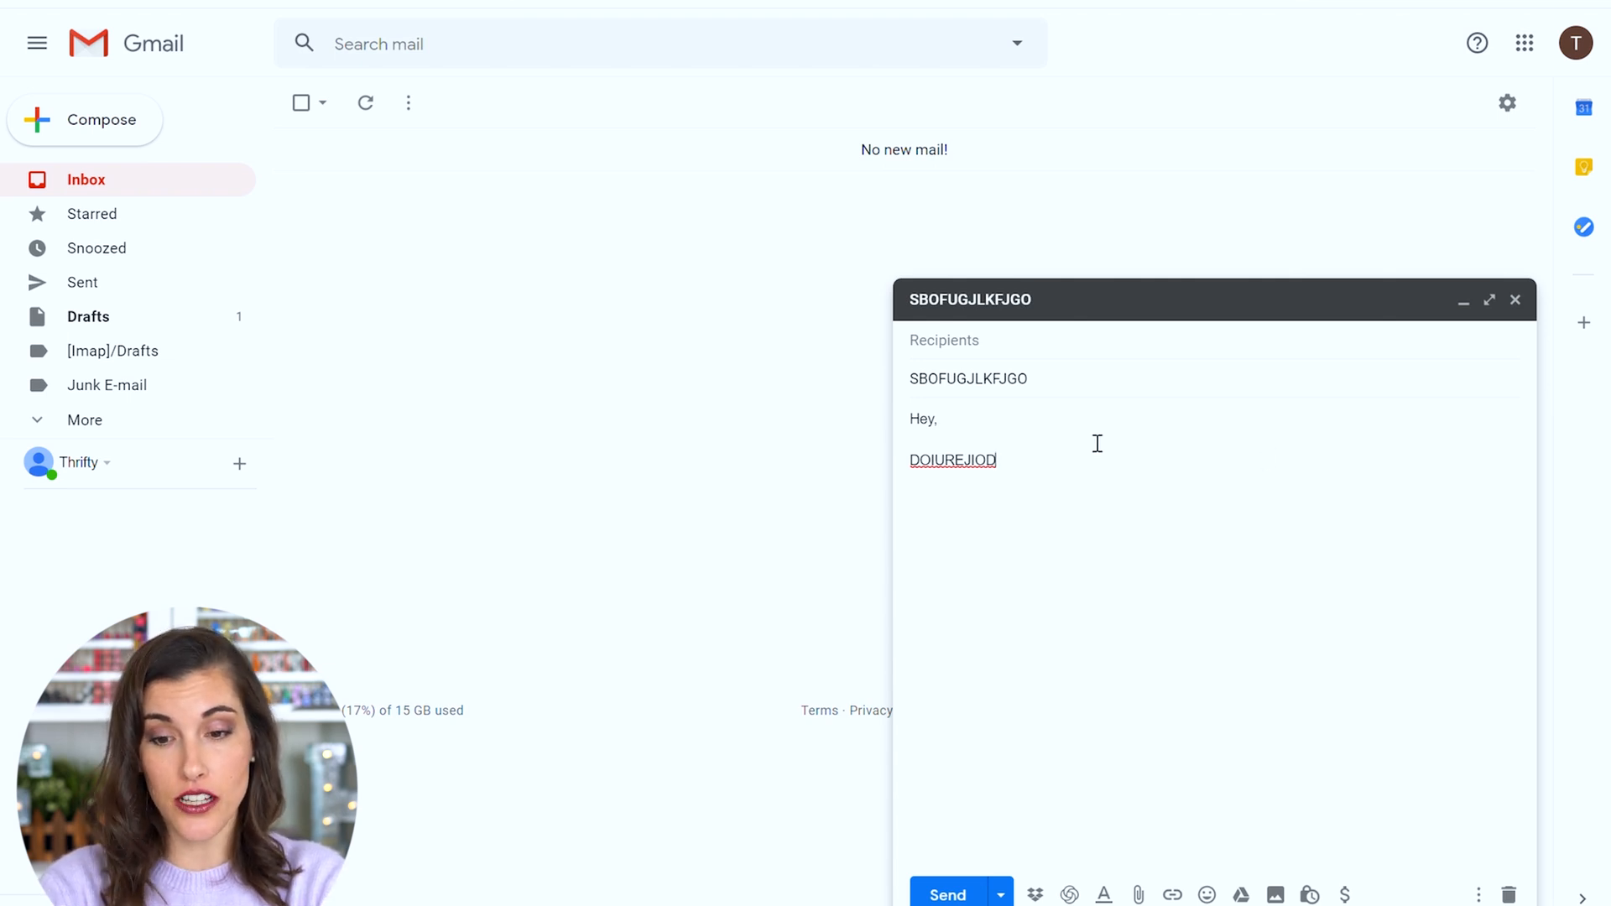
mouse_move(1091, 443)
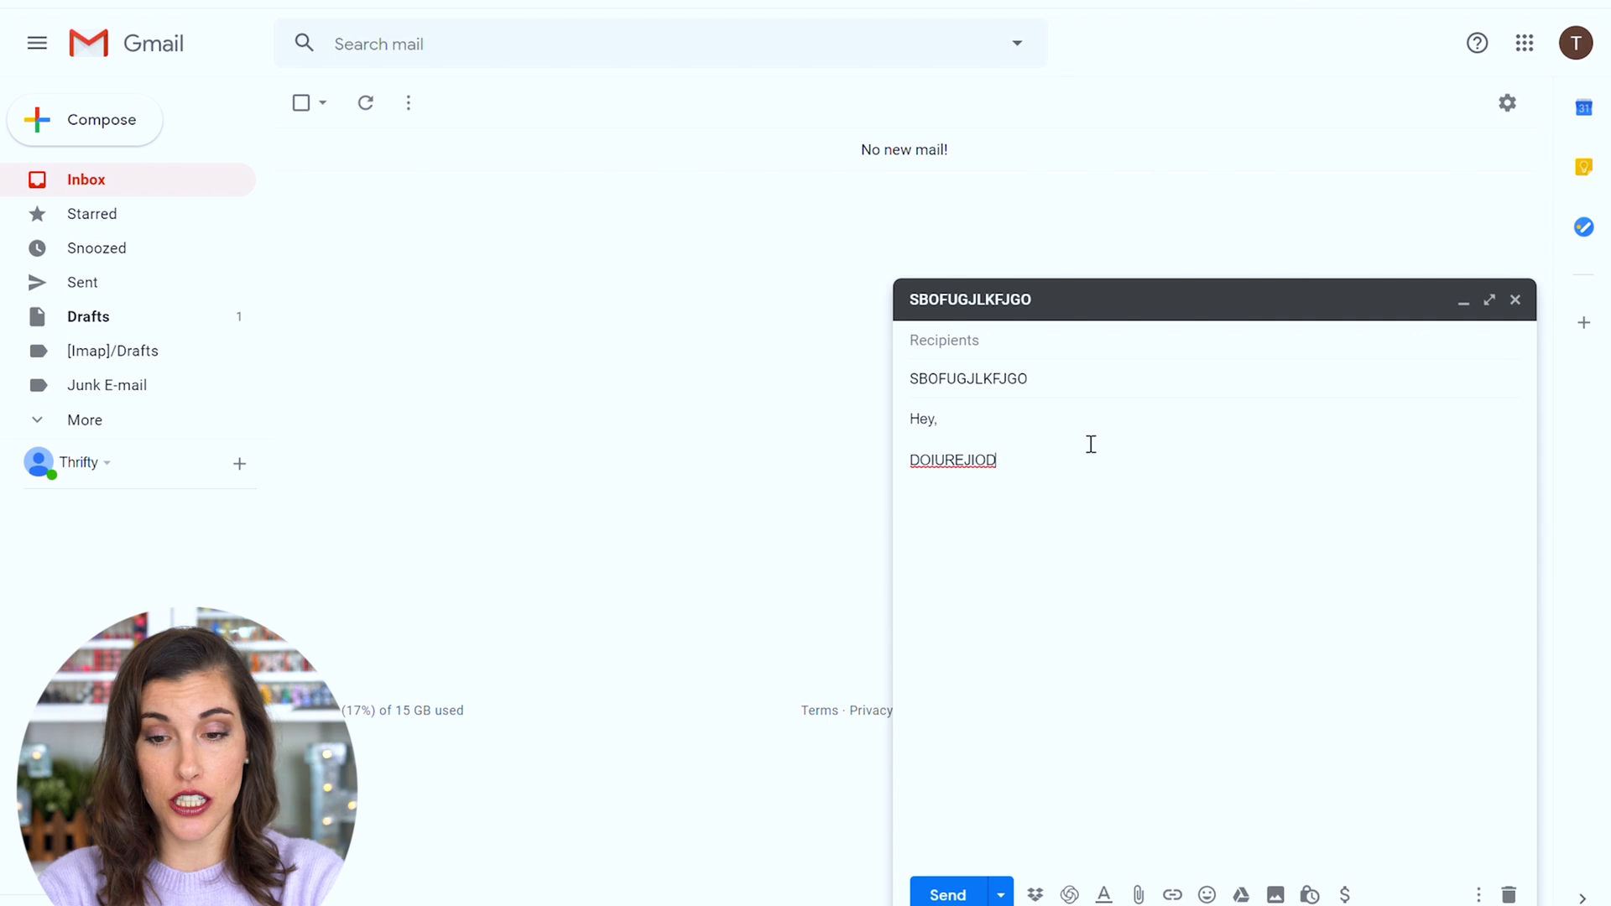
mouse_move(1478, 896)
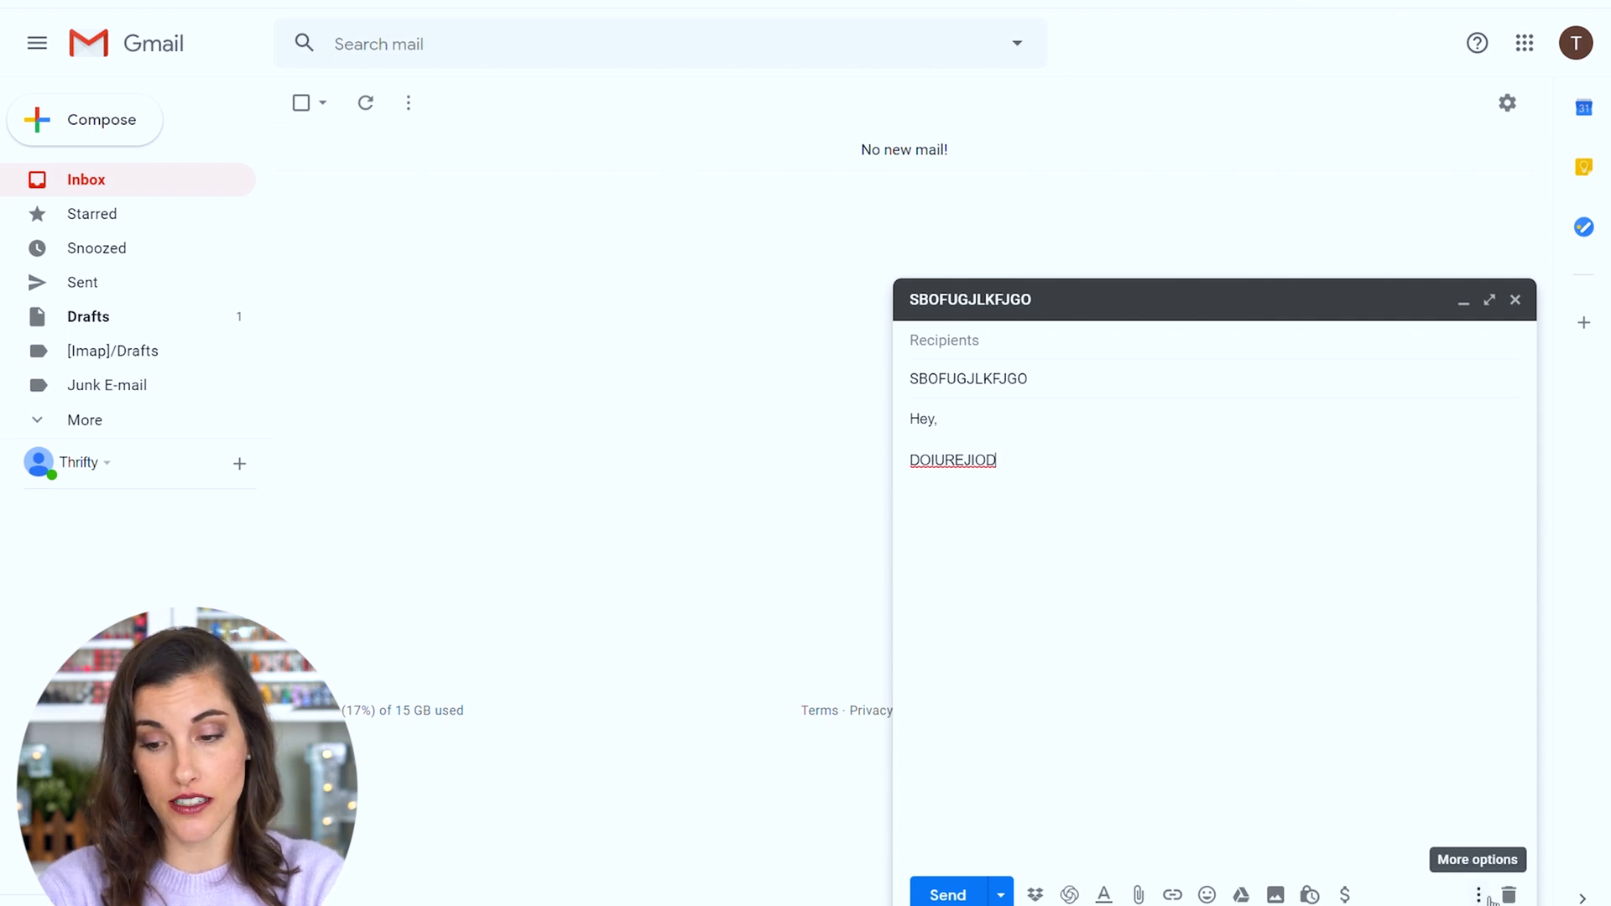
Save the draft as new template 'SBOFUGJLKFJGO' and close the compose window
click(1479, 896)
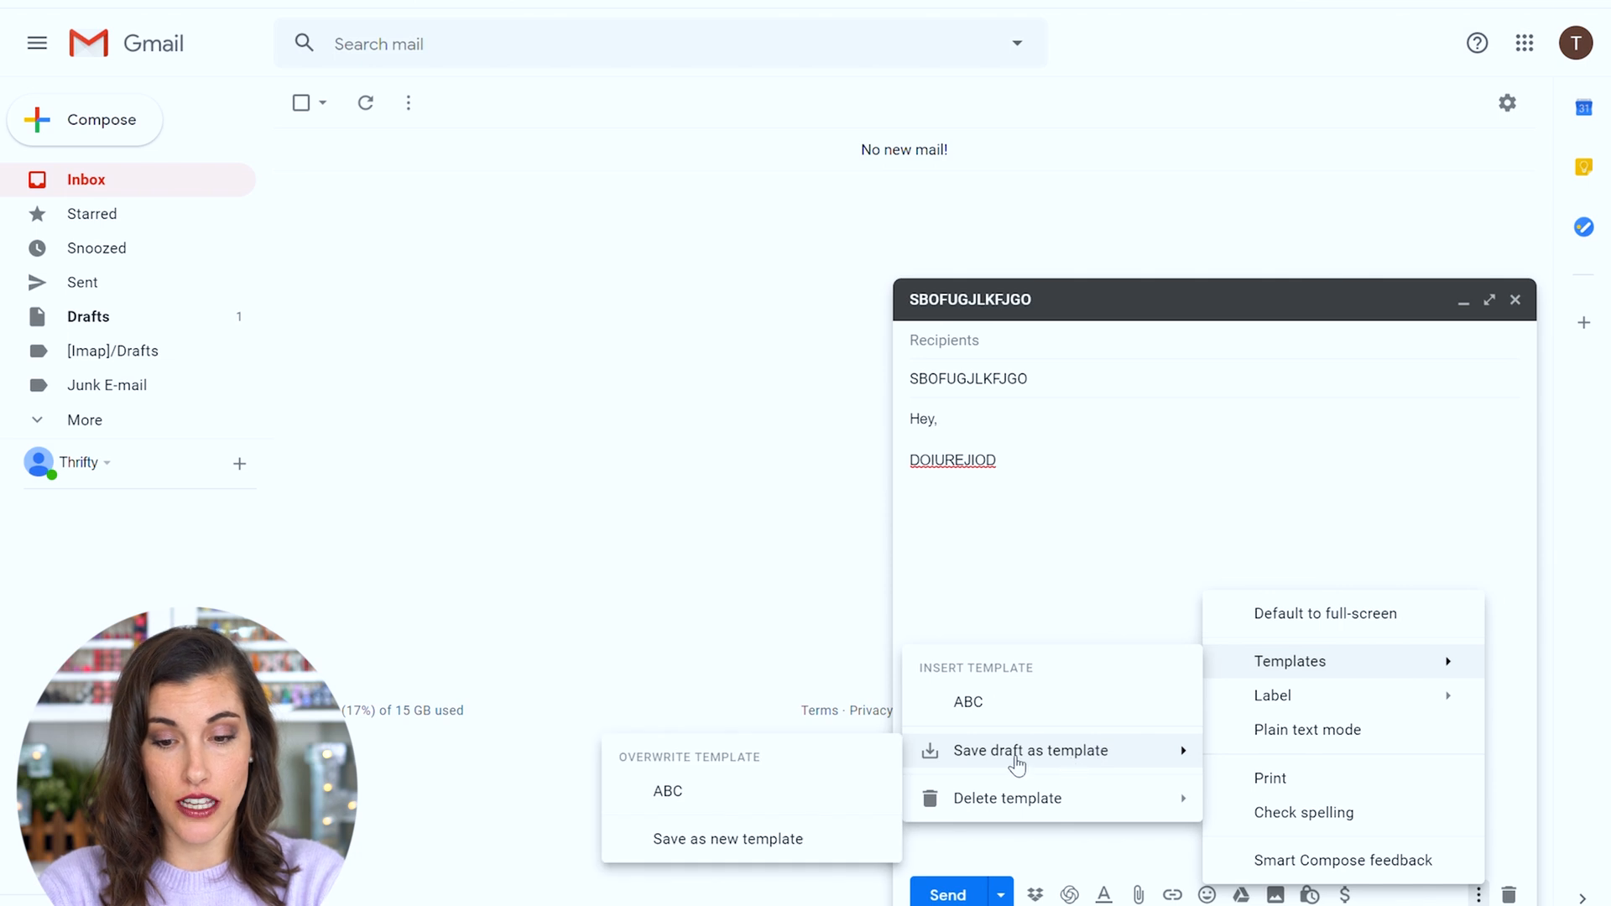
click(727, 839)
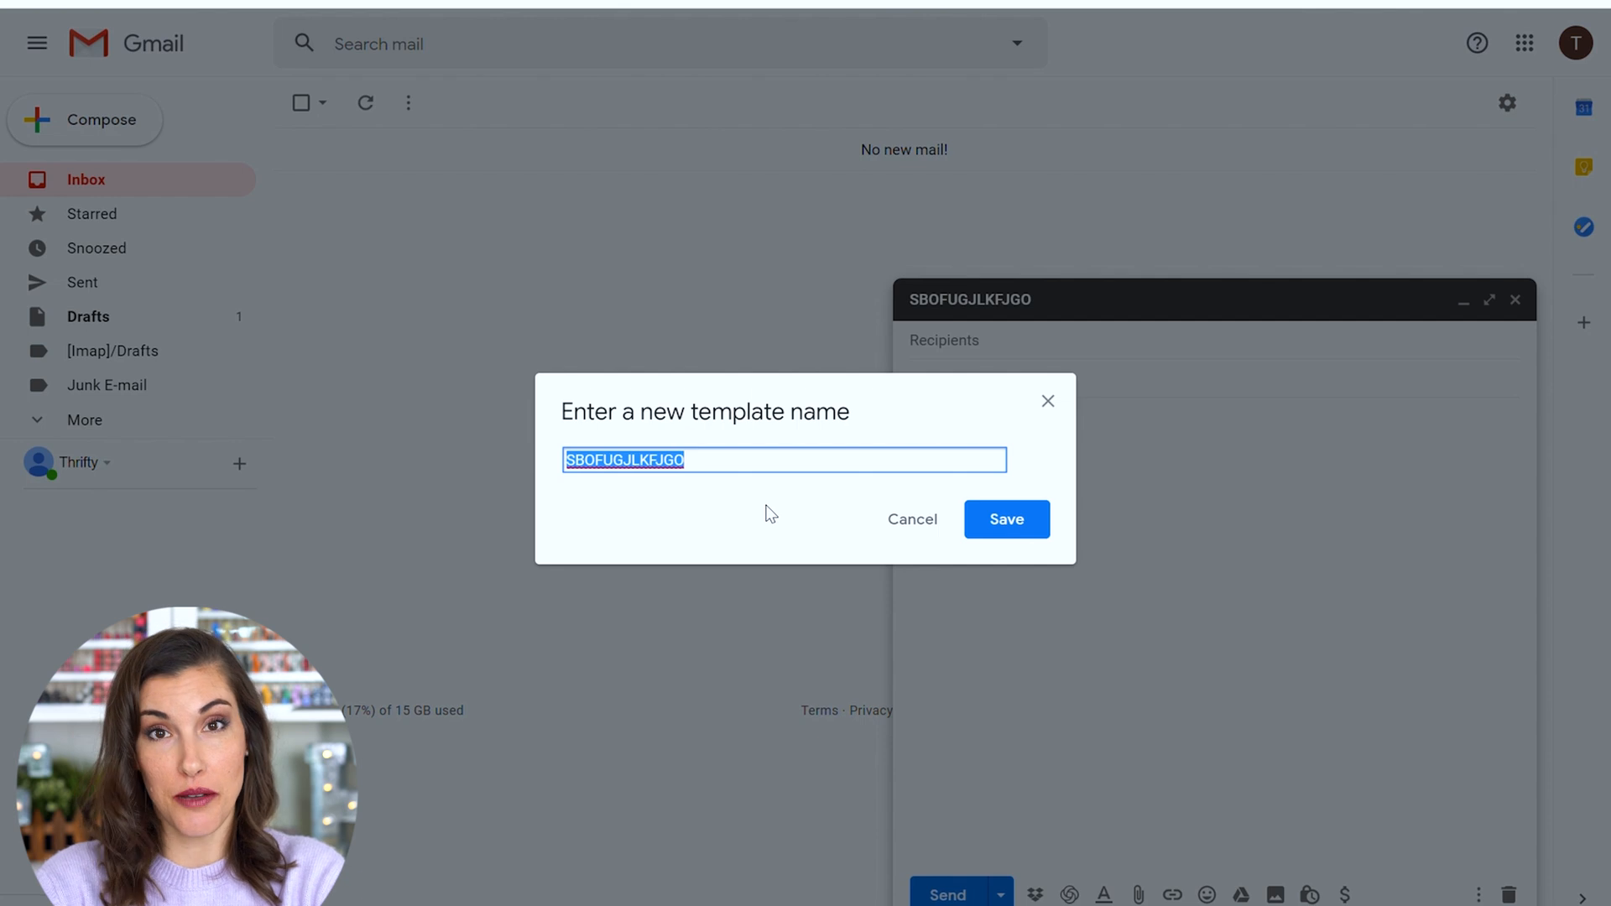
mouse_move(936, 534)
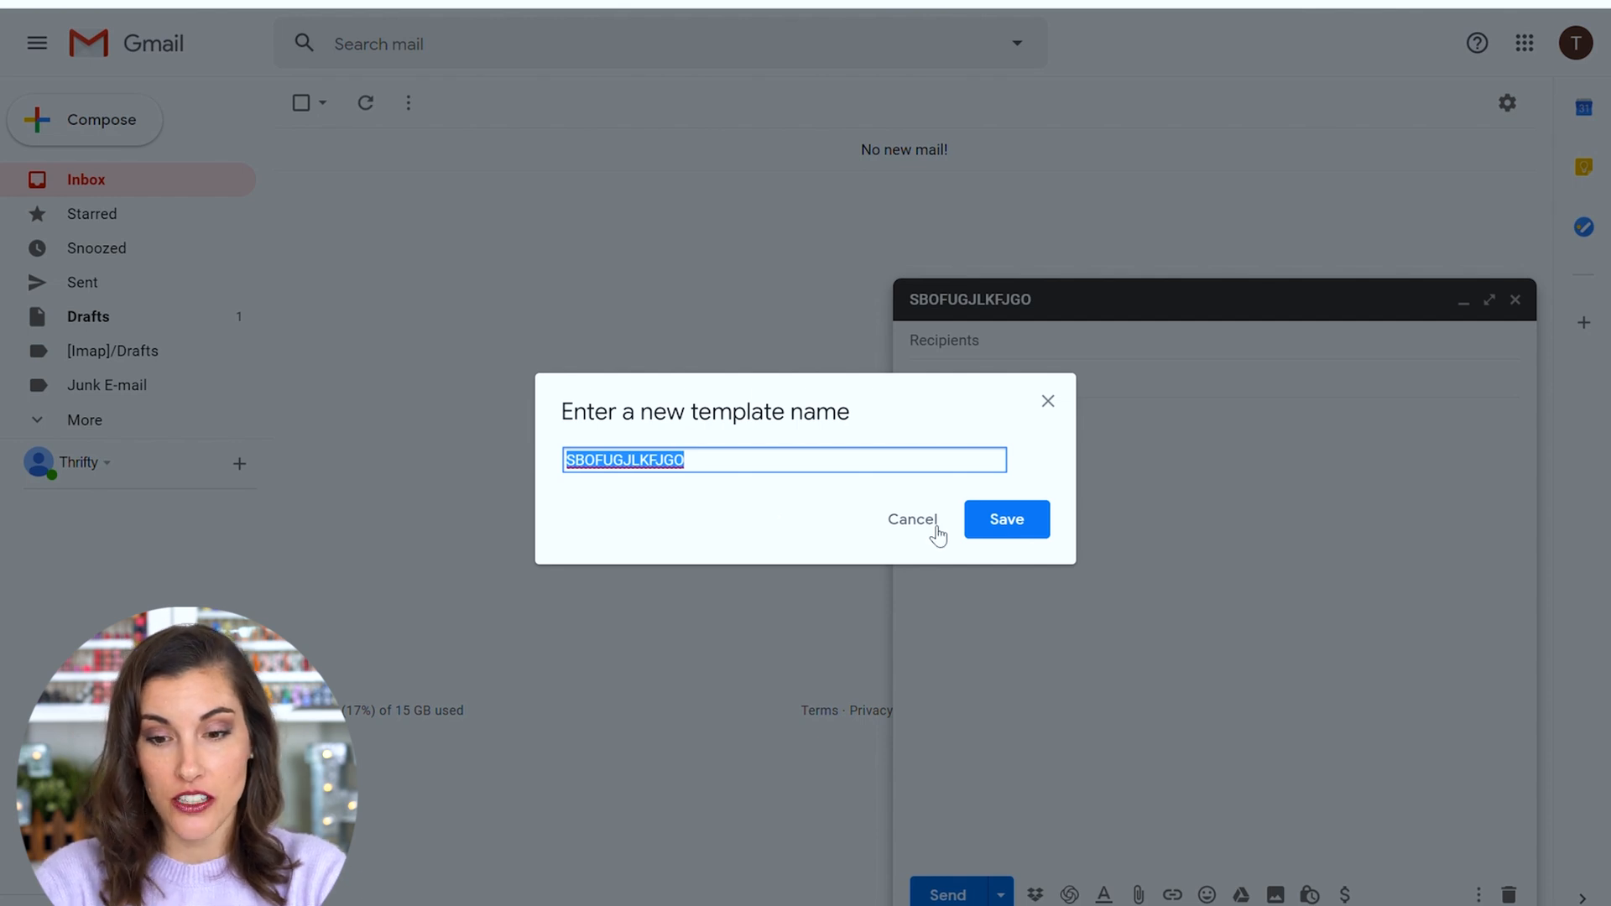
click(1007, 518)
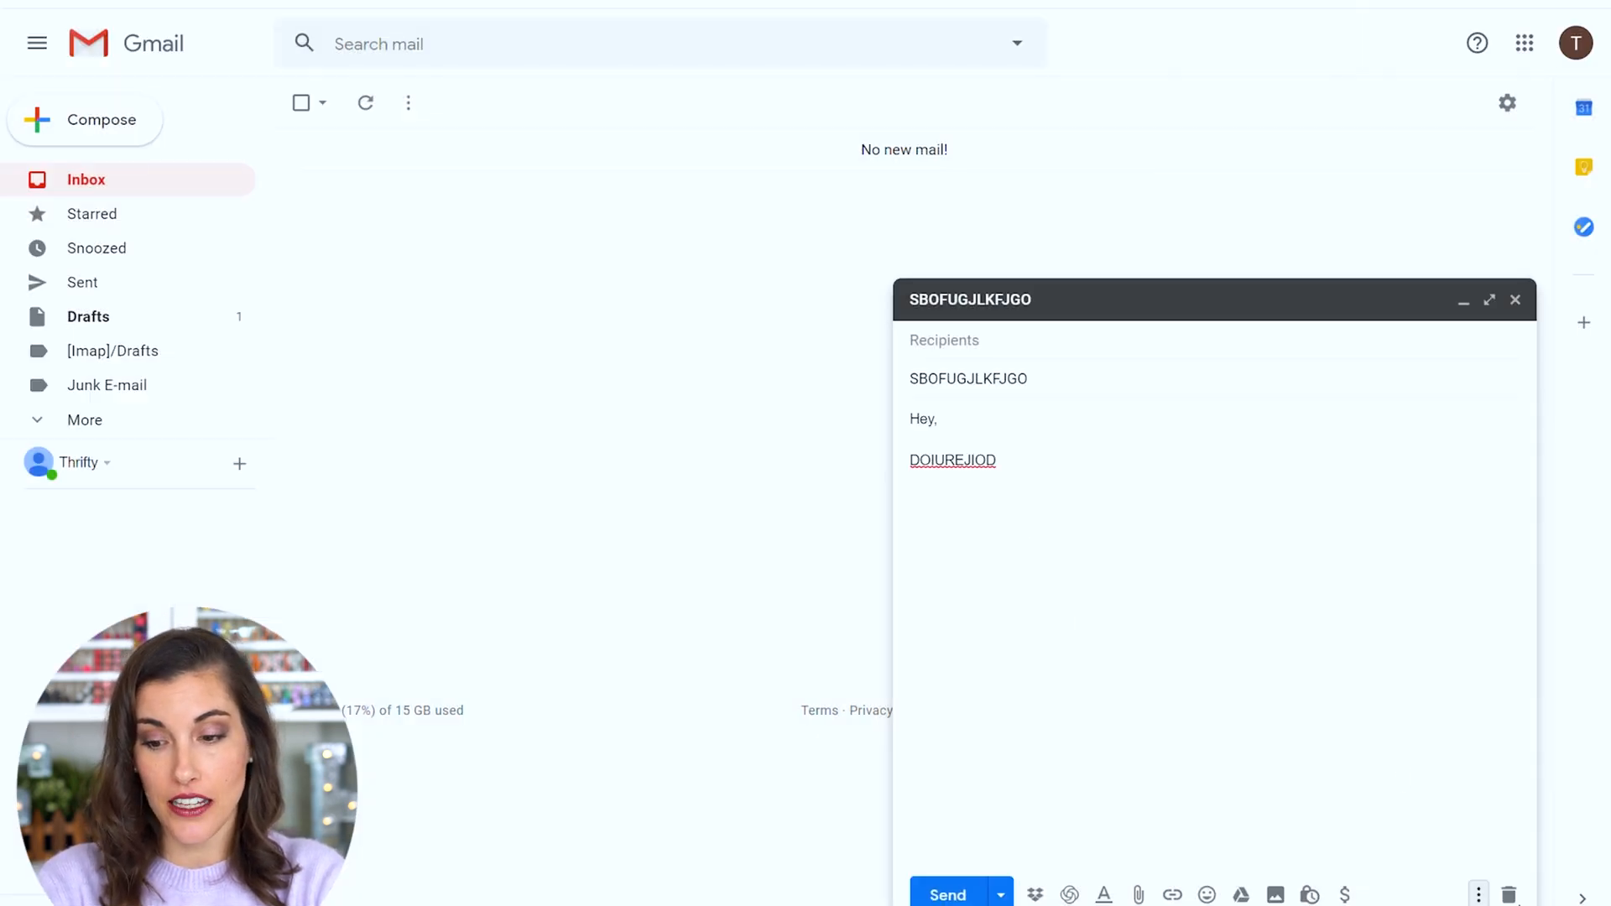
click(1515, 299)
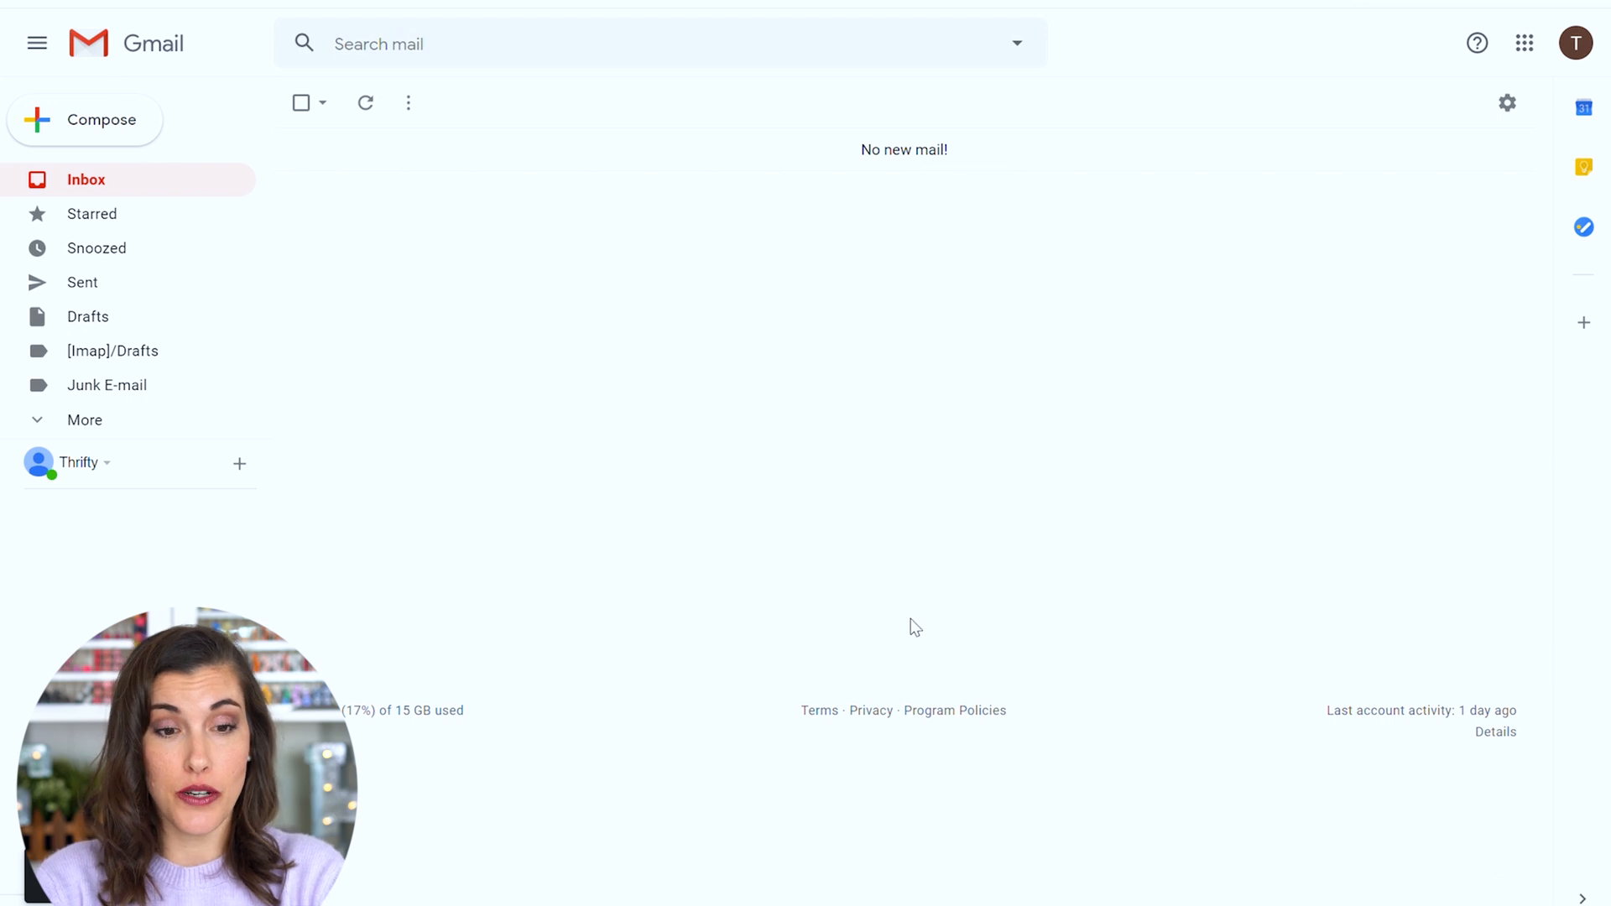
Start a new message and insert template ABC, filling subject ABC and body 'Hey,'
click(101, 119)
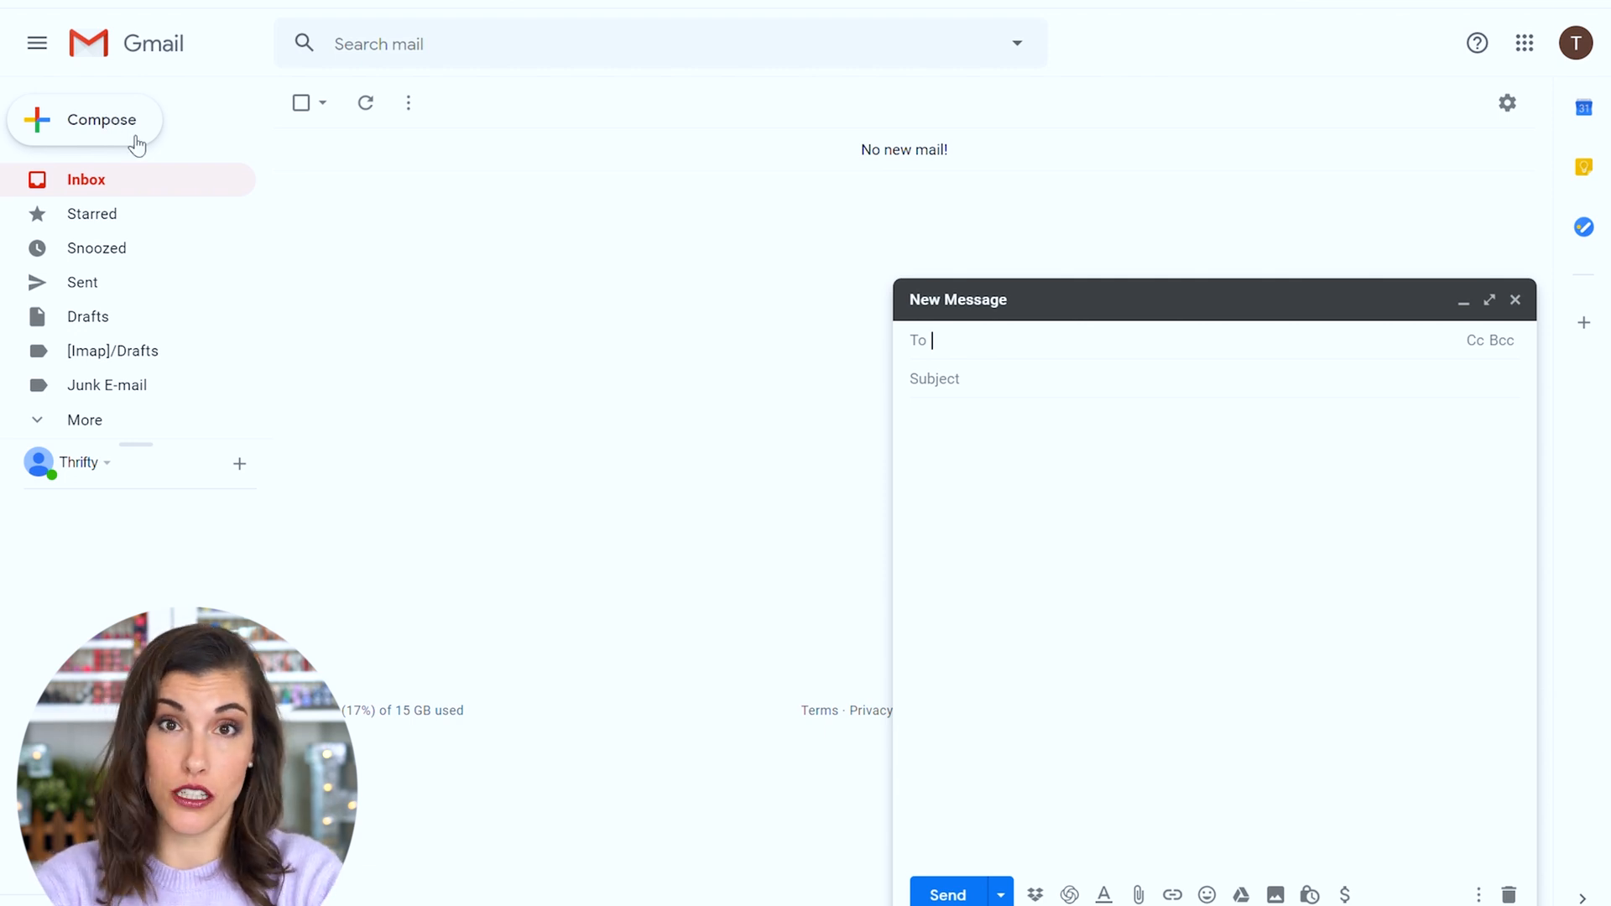
click(1478, 895)
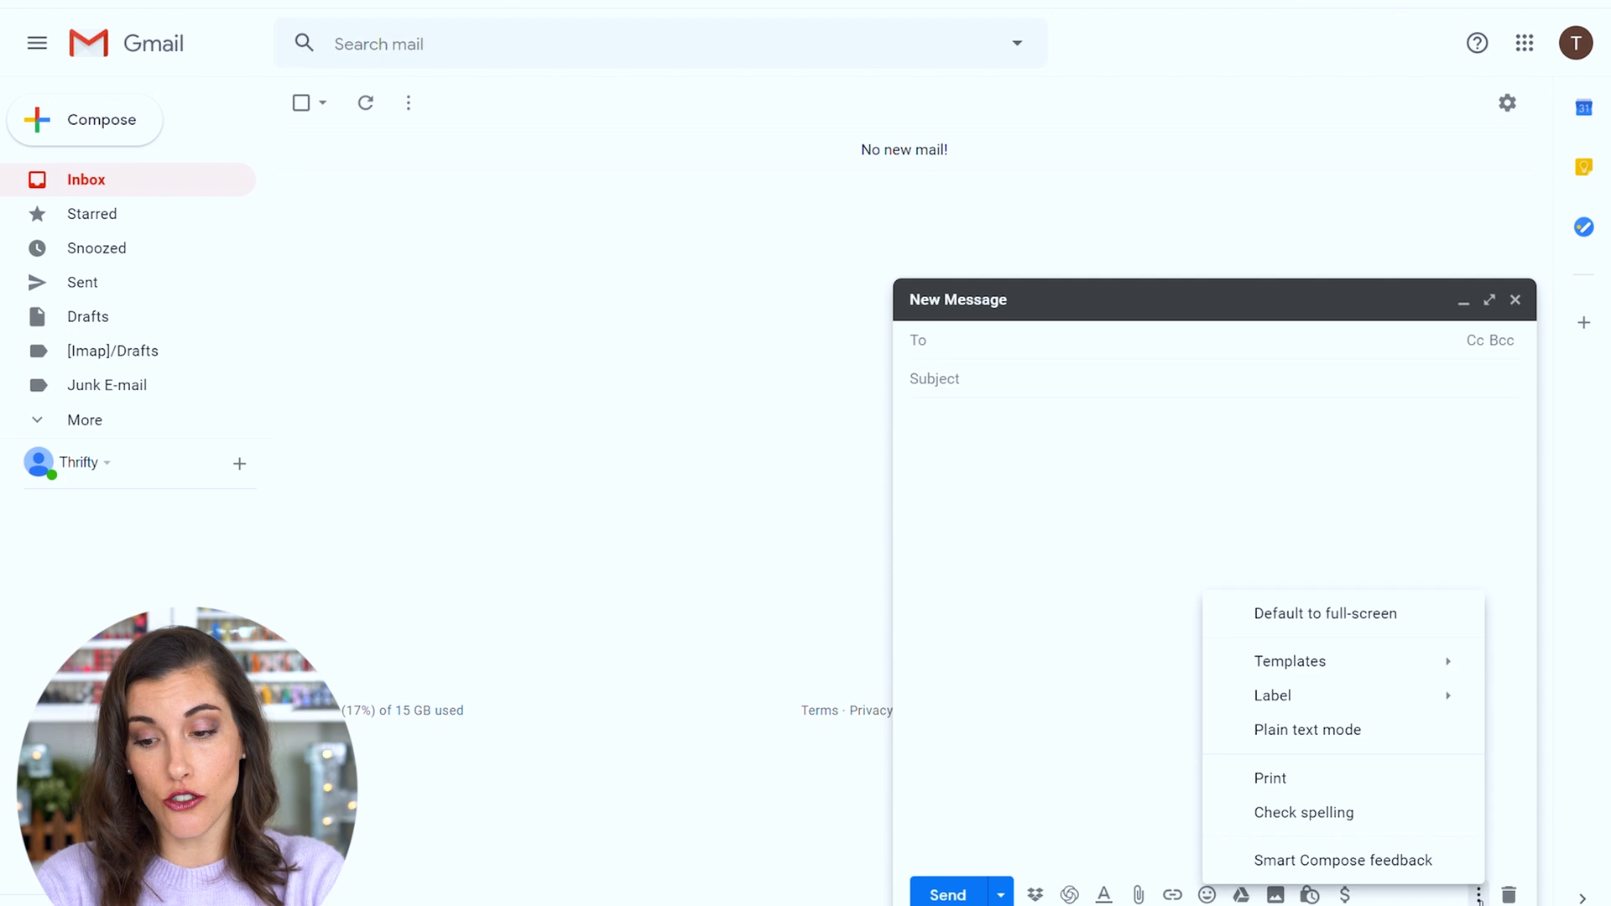
mouse_move(1291, 661)
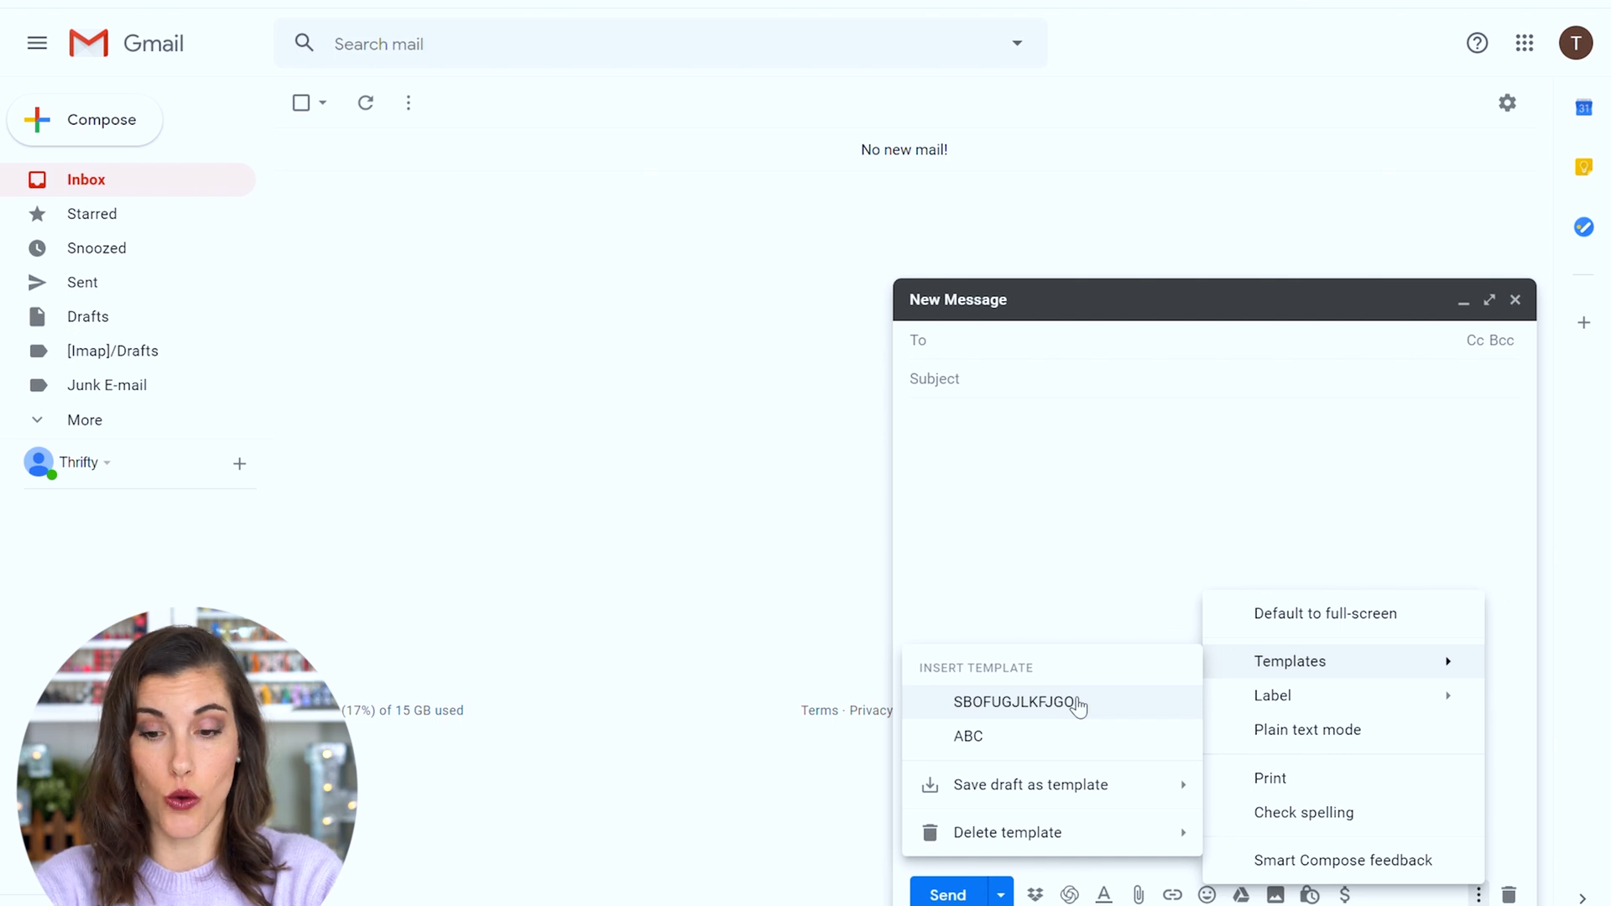
click(967, 736)
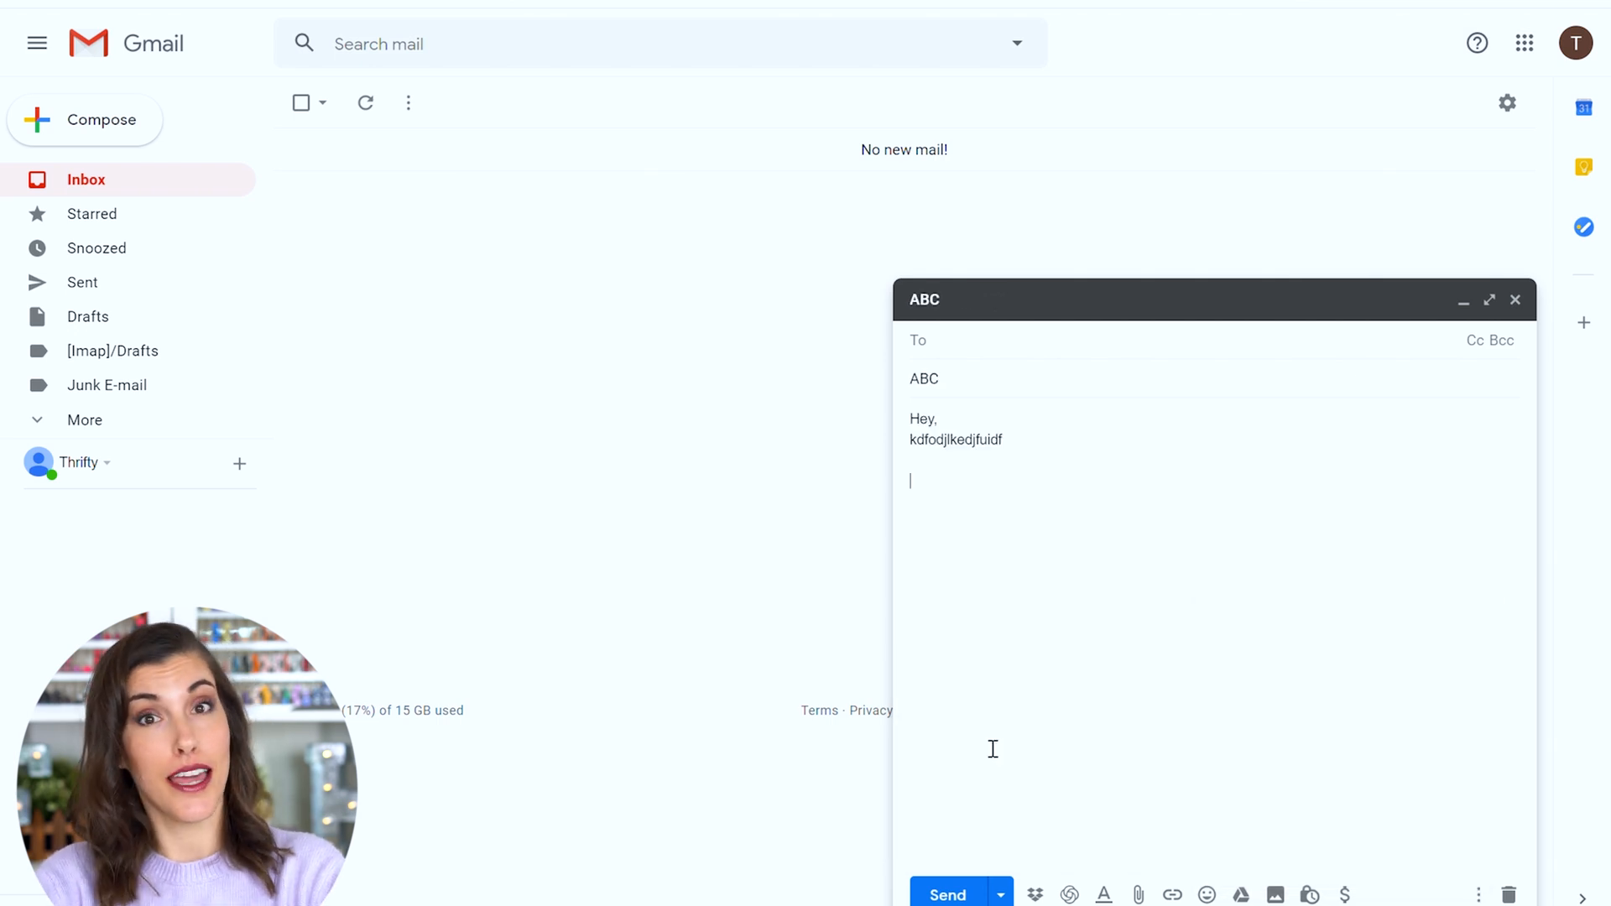